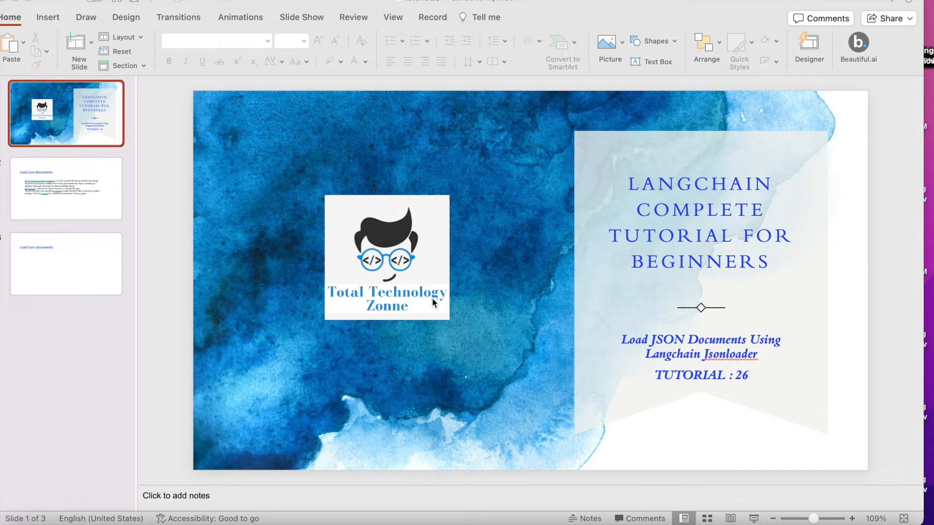
mouse_move(384, 203)
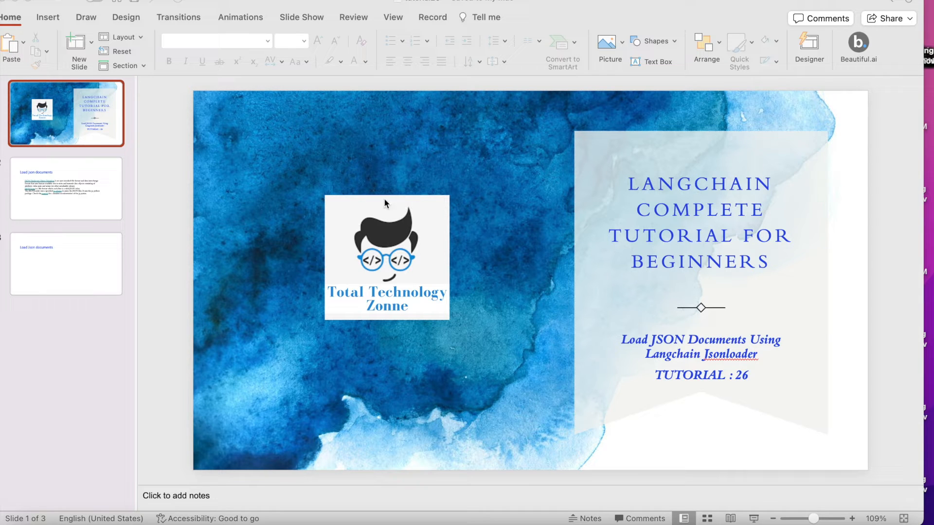
mouse_move(109, 206)
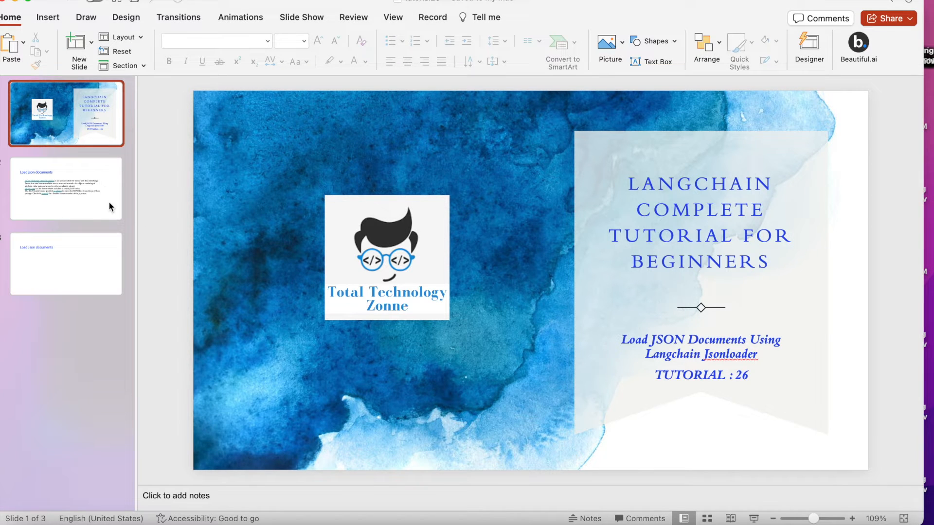
Go to slide 2, 'Load json documents', in the LangChain tutorial deck
left_click(66, 188)
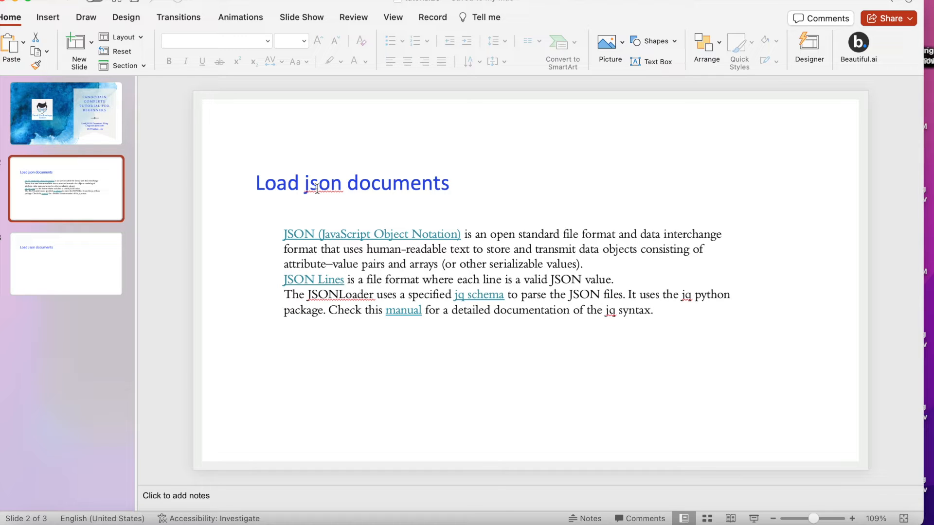
mouse_move(324, 172)
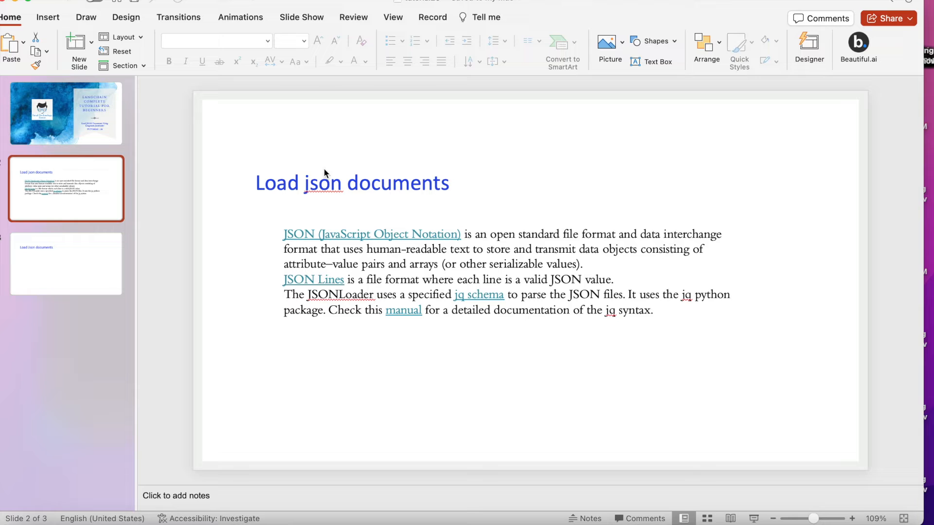
mouse_move(489, 382)
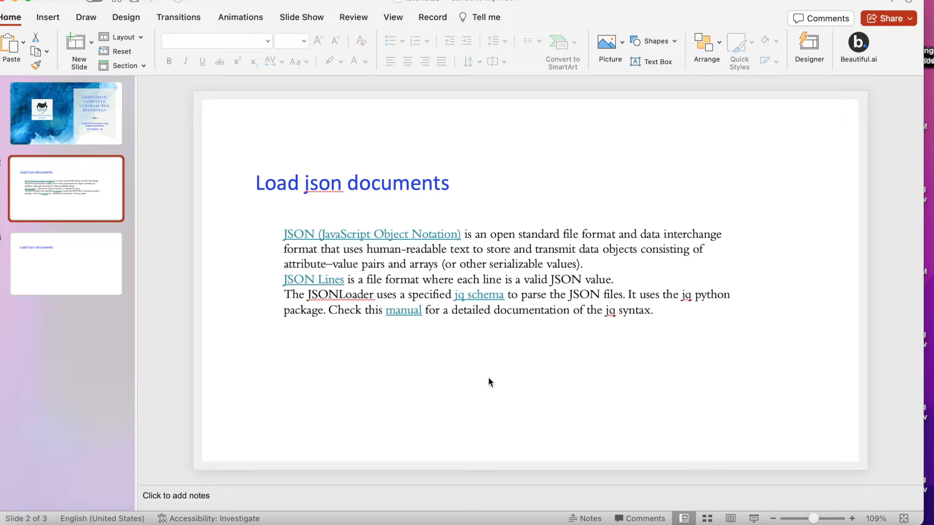
mouse_move(375, 515)
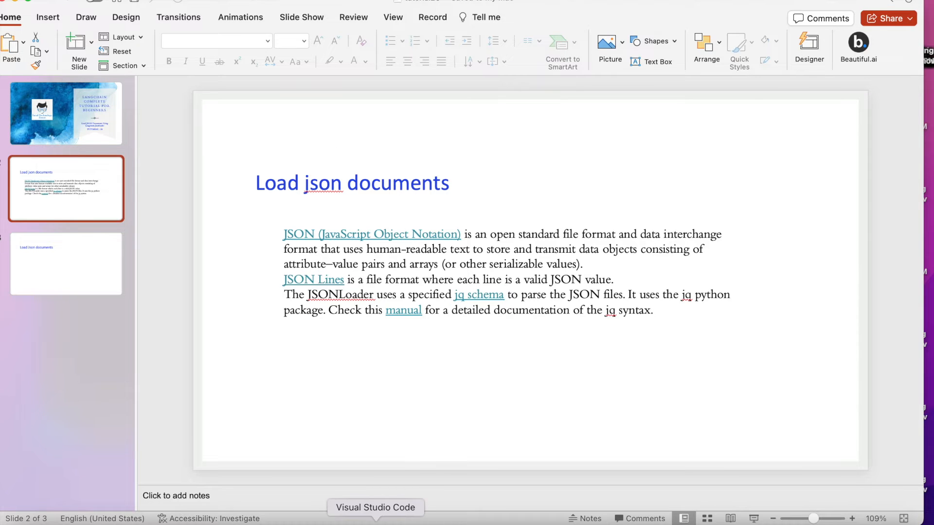
In VS Code, write 'from langchain.document_loaders import JSONLoader' as main.py's first line
left_click(375, 507)
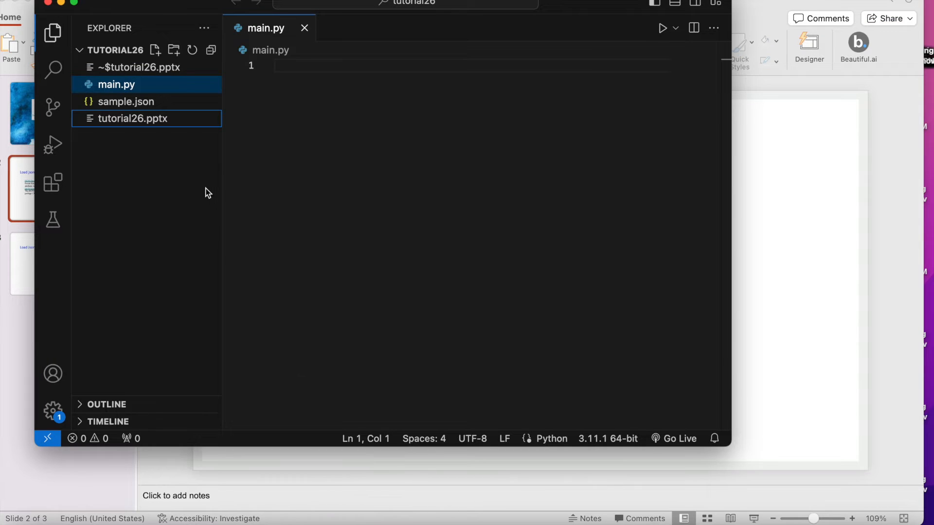
mouse_move(167, 107)
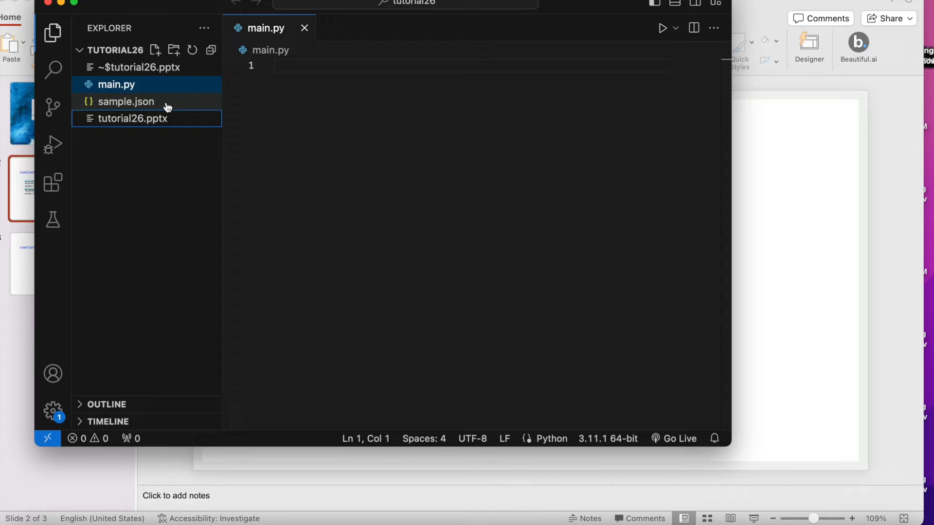
left_click(126, 101)
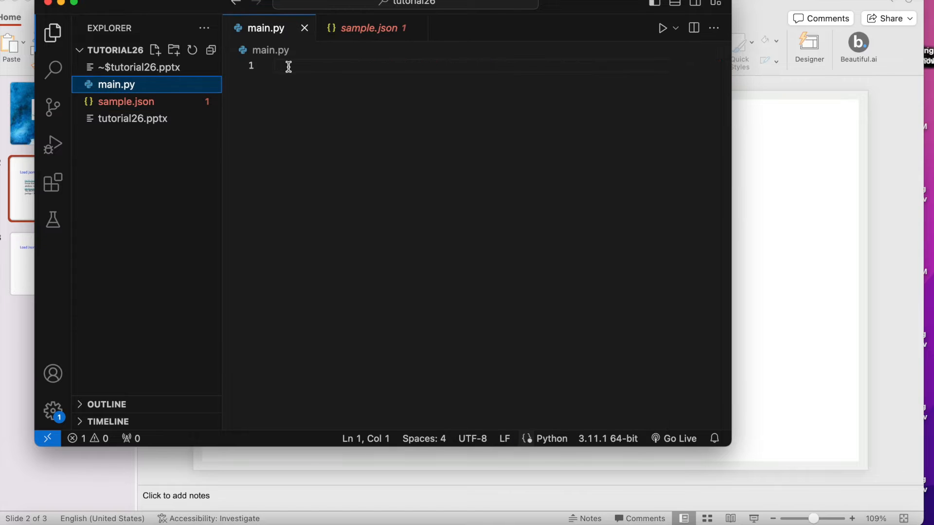
type("FR")
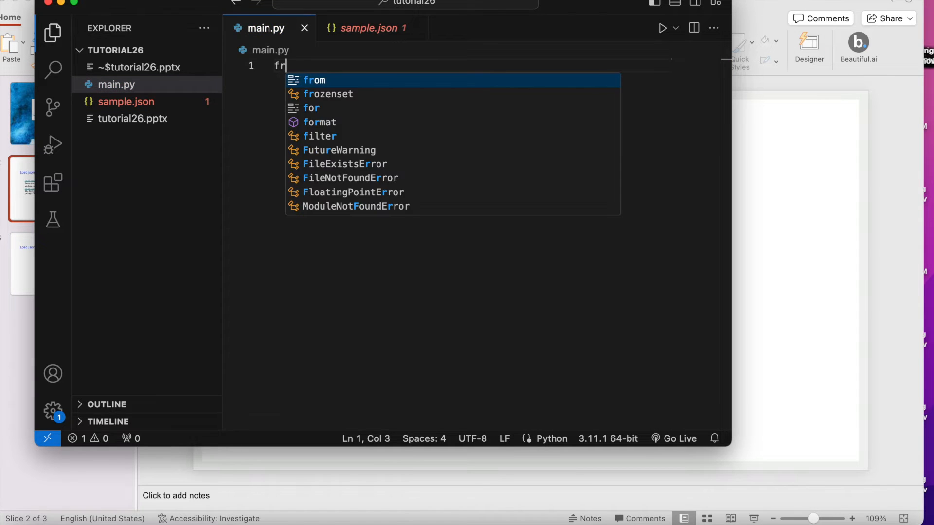
type("om langchain,")
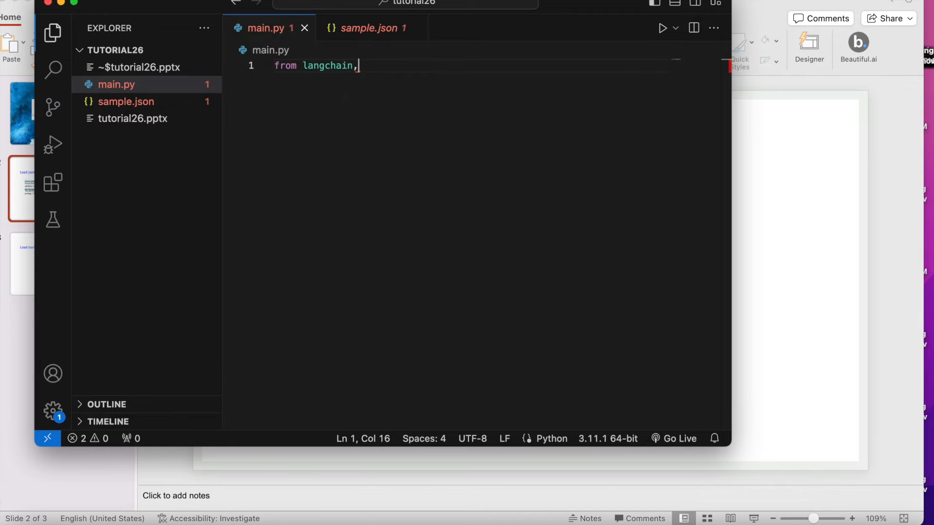
type("d")
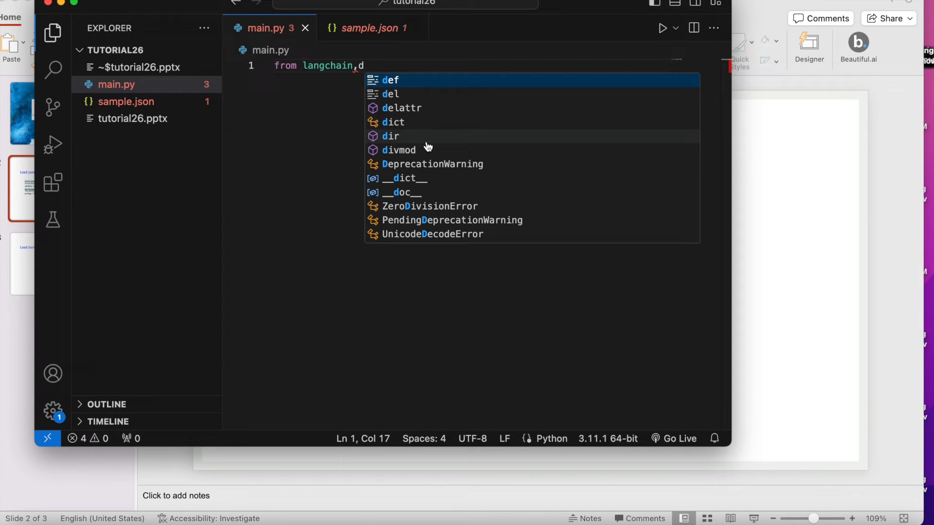
type(".")
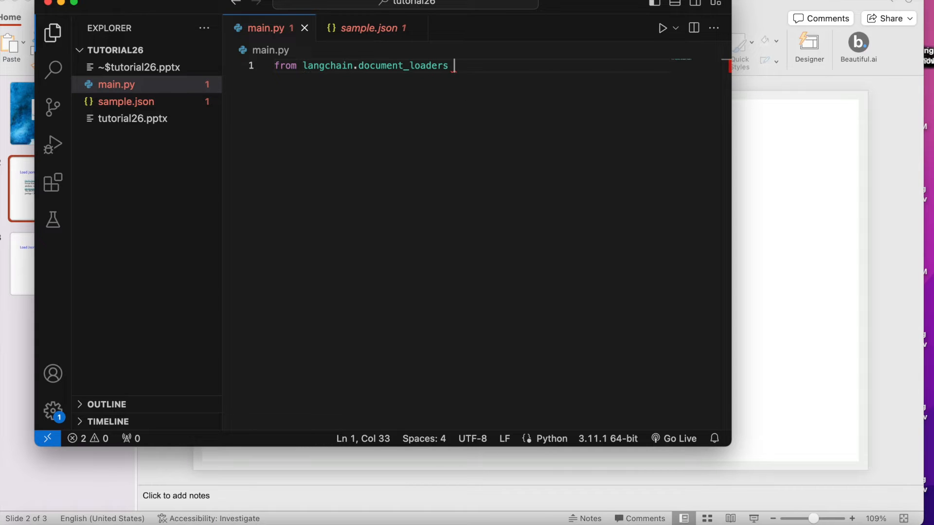
type("imporert")
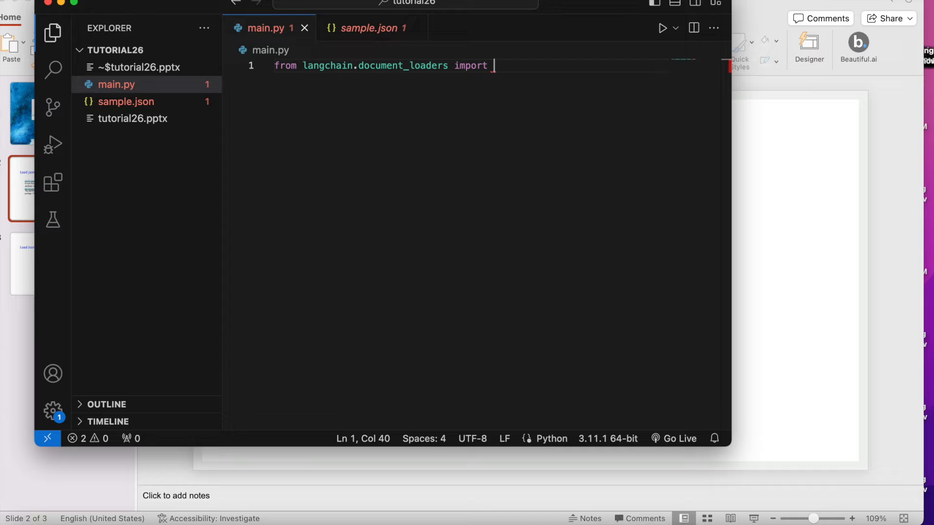
type("Js")
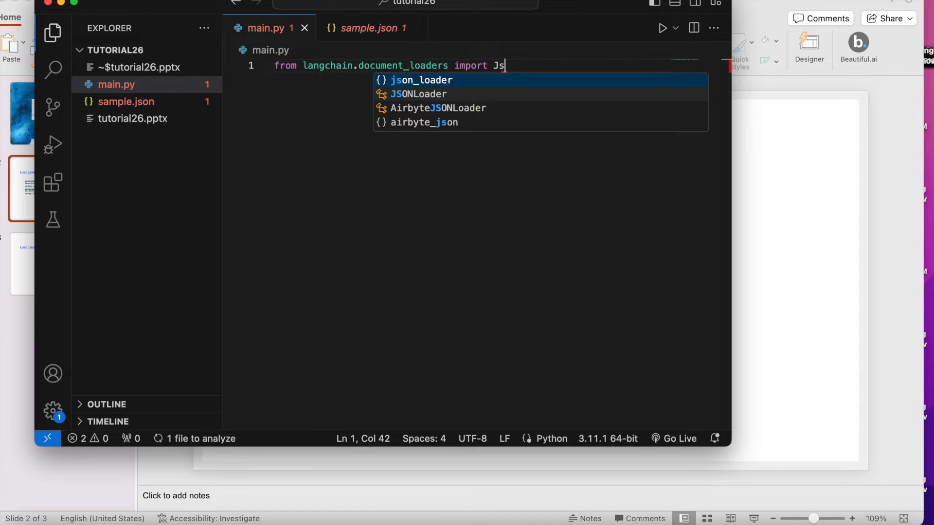
left_click(419, 93)
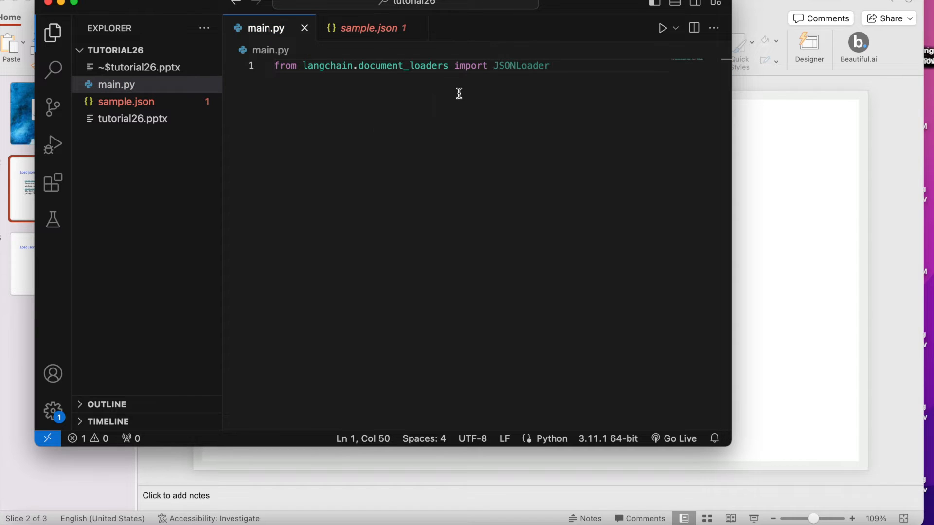
Add loader=JSONLoader(file_path="sample.json") below the import in main.py
key("enter")
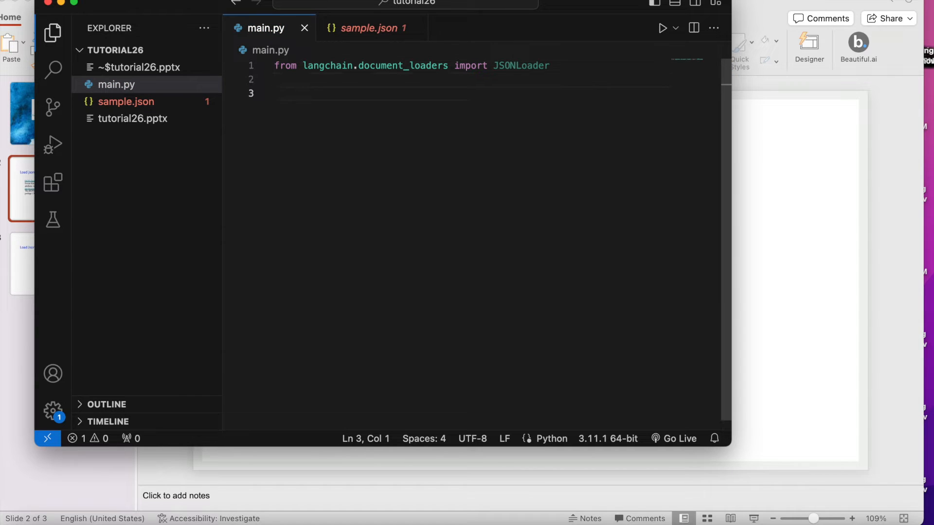
type("loader=")
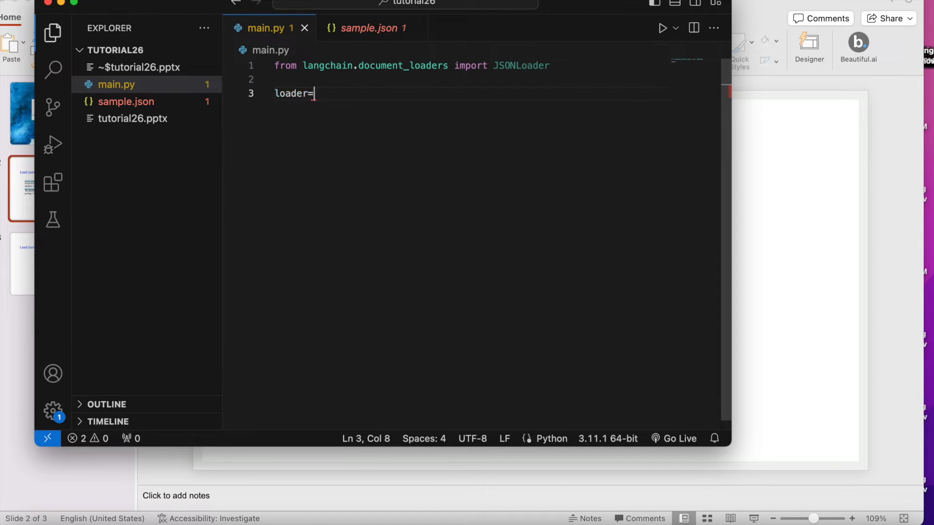
type("JSONLoader")
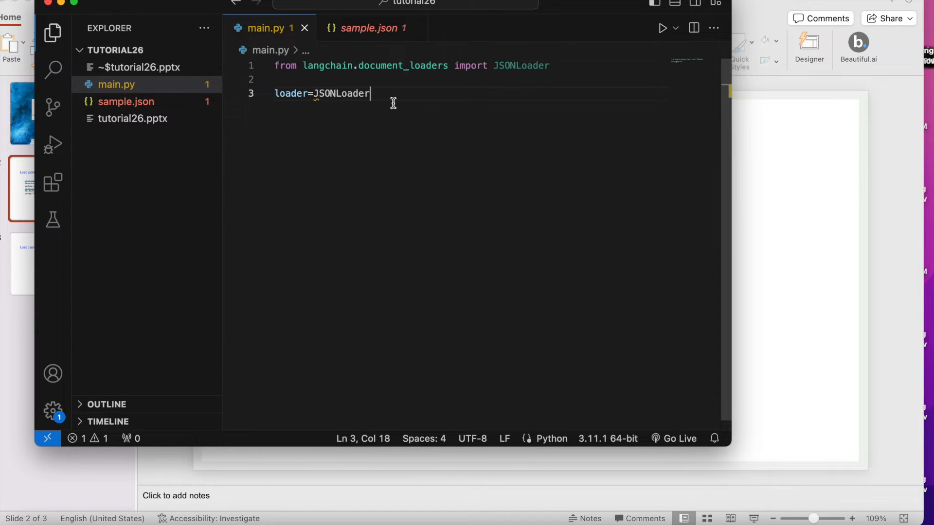
type("(")
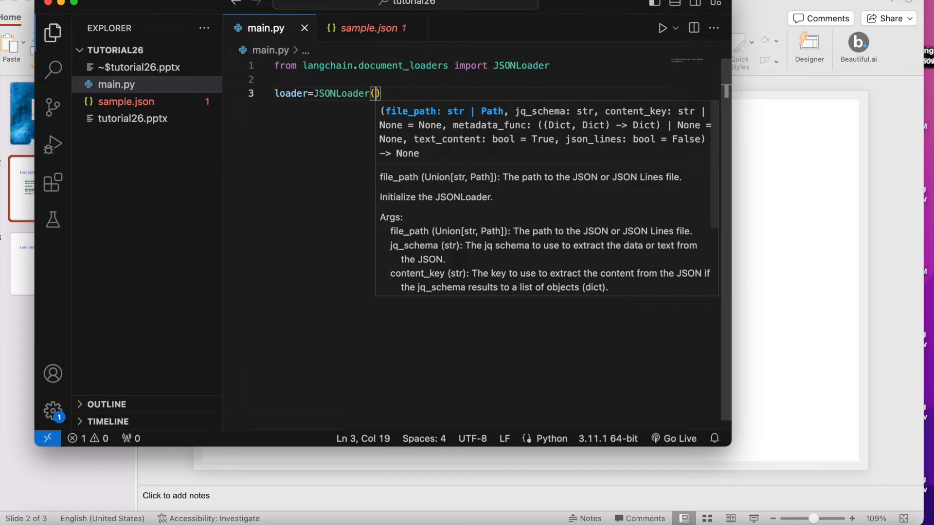
mouse_move(342, 93)
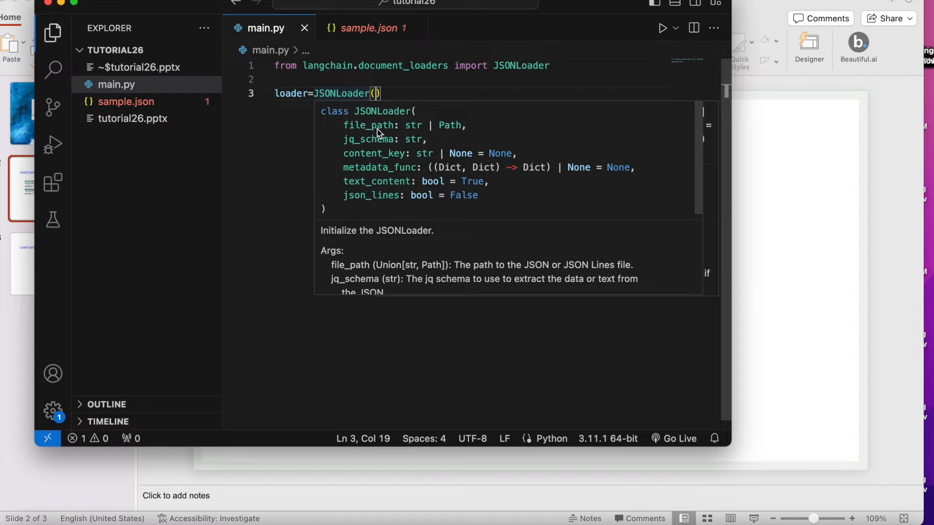
mouse_move(381, 112)
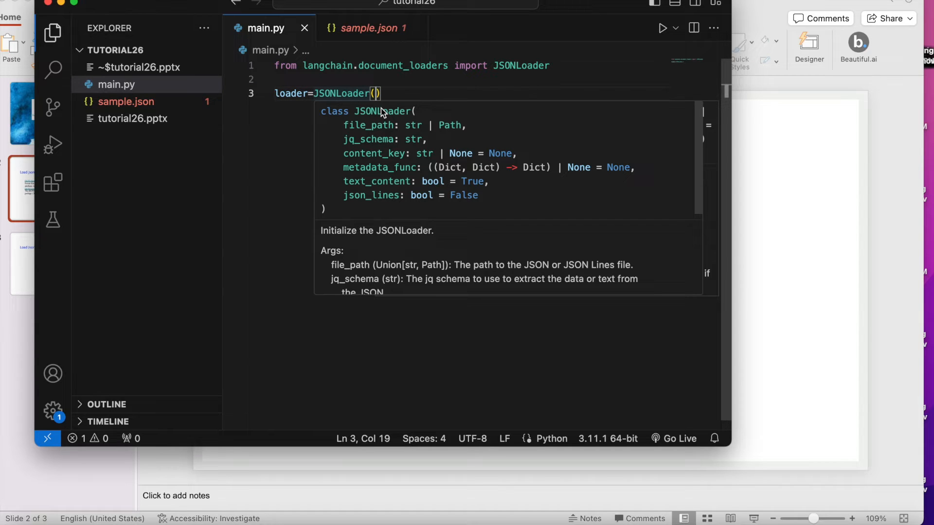
type("file_path=")
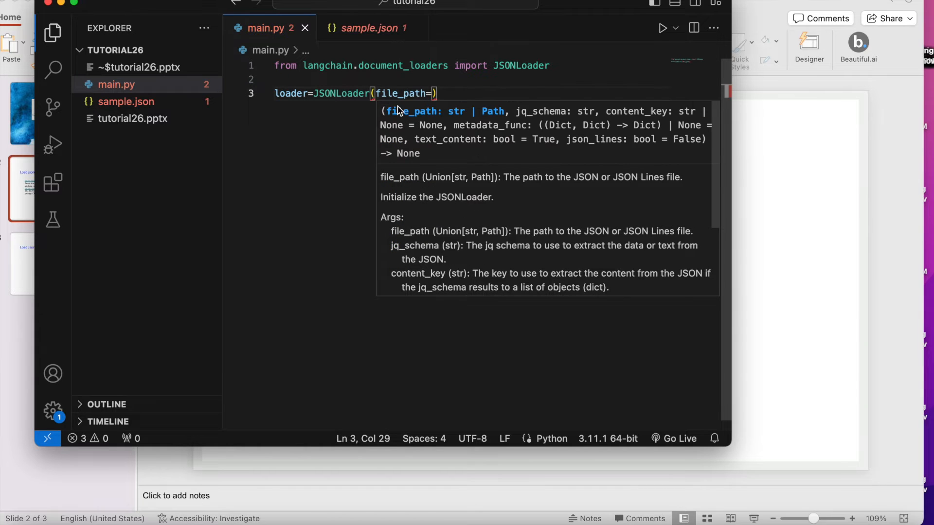
type("\"sa")
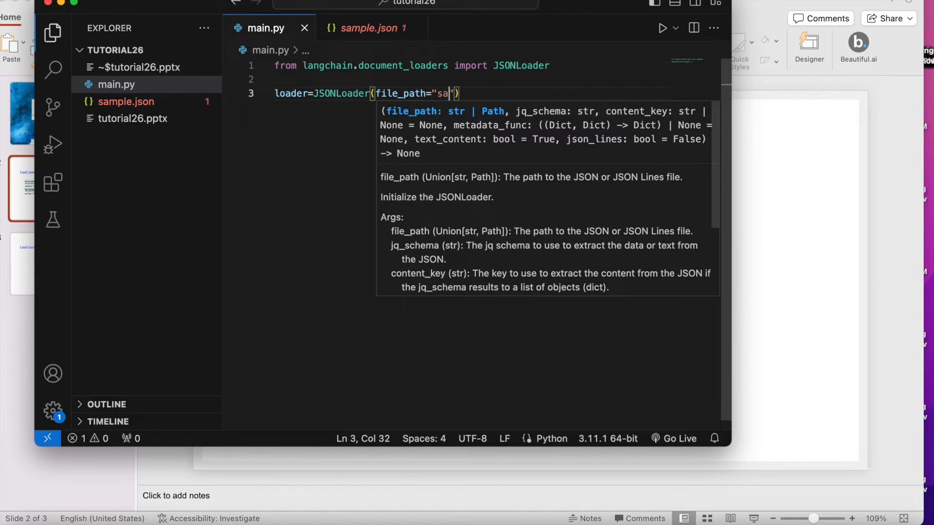
type("mple.")
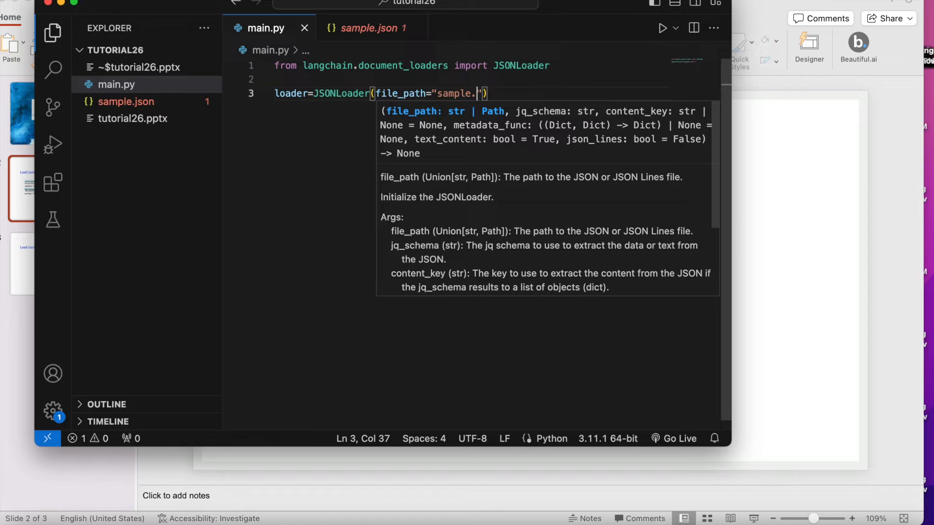
type("json")
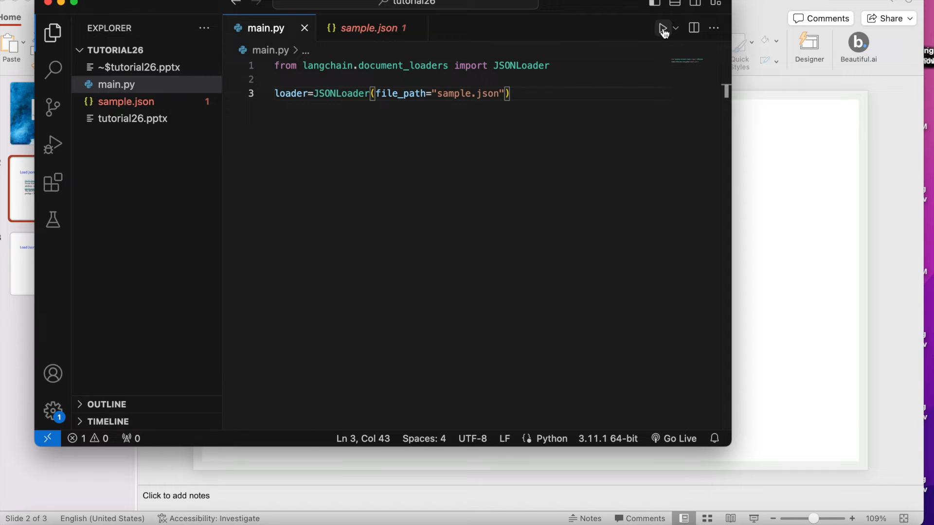
Run main.py, see the missing jq_schema TypeError, and begin typing a jq_schema argument
left_click(661, 28)
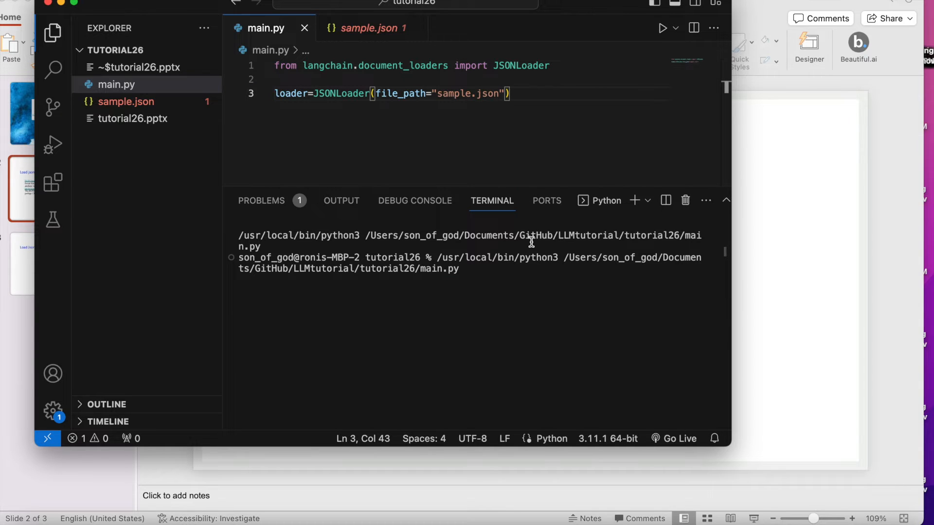
key("Return")
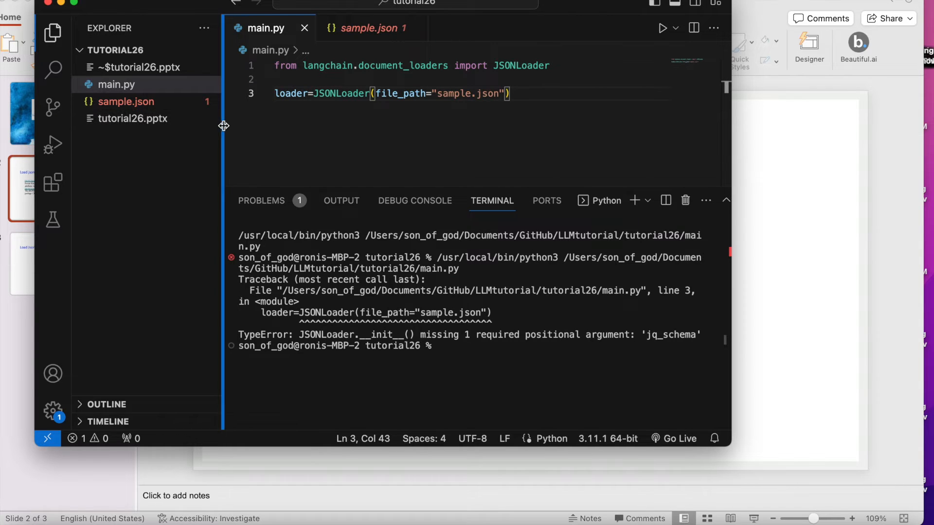
left_click(53, 33)
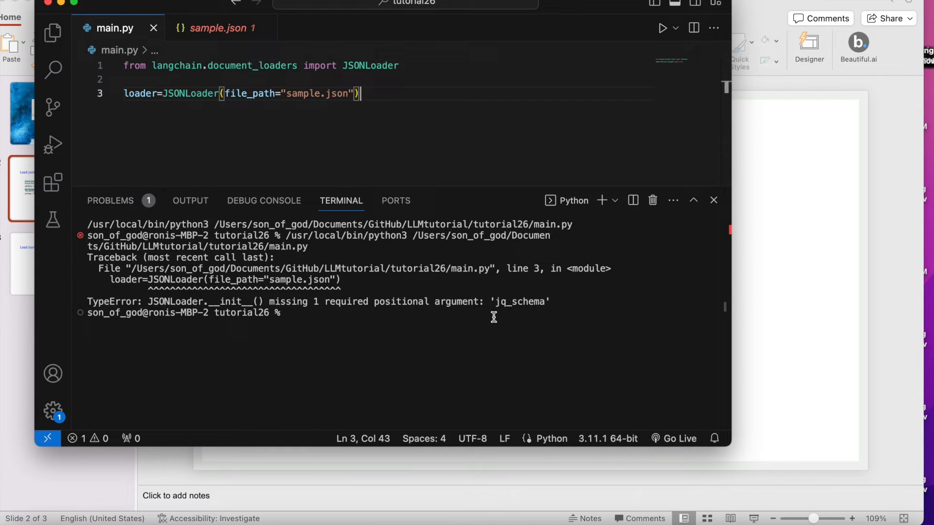
mouse_move(536, 301)
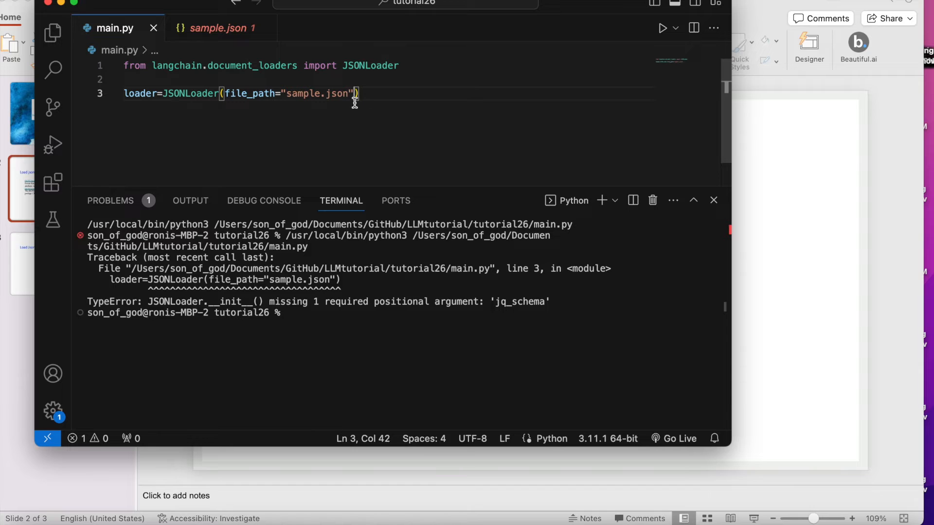
type(",jq_schema=")
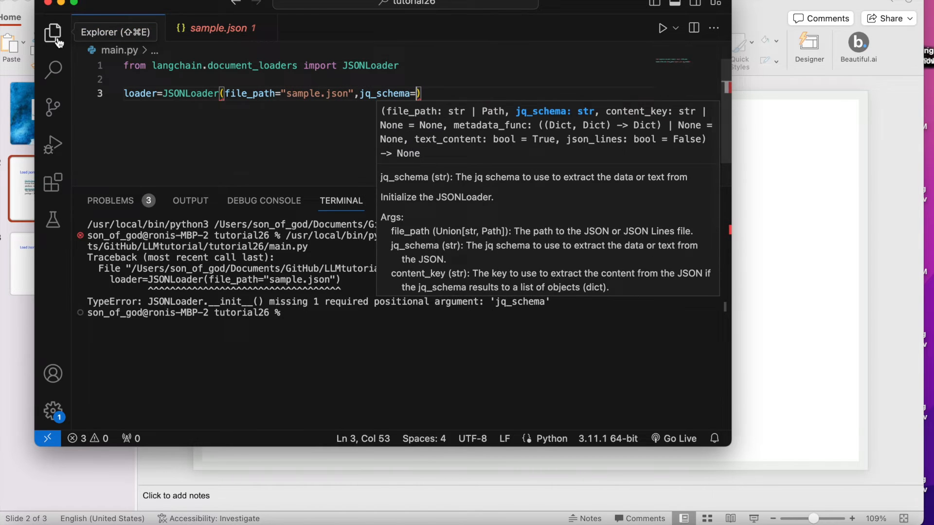
left_click(53, 33)
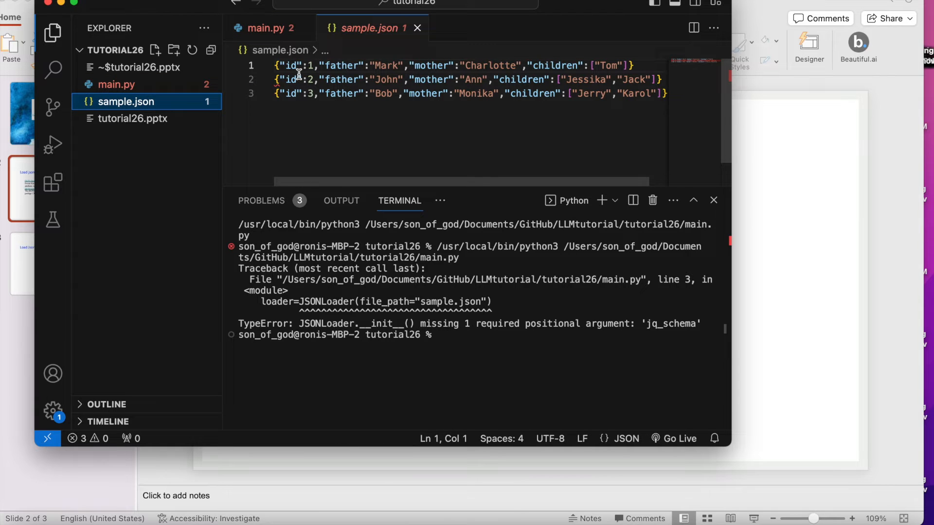
mouse_move(281, 29)
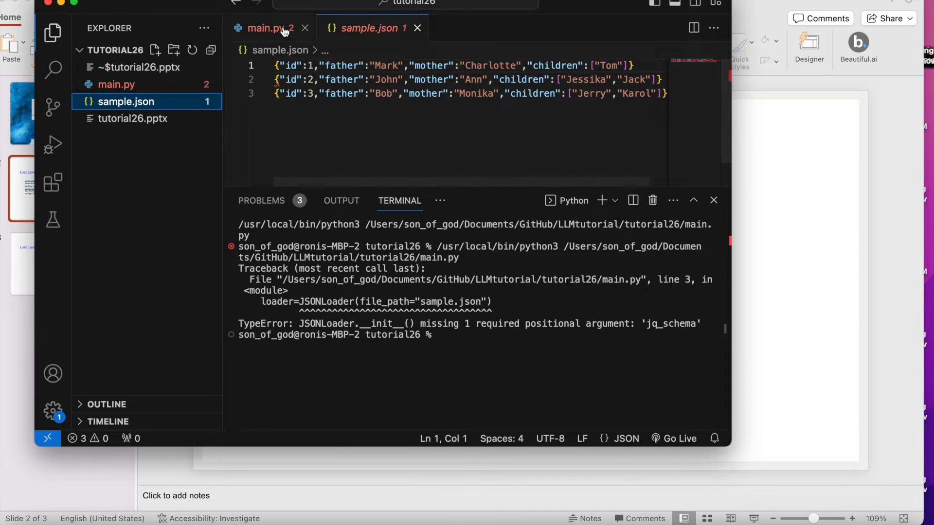
Back in main.py, set jq_schema="." in the JSONLoader call
left_click(264, 28)
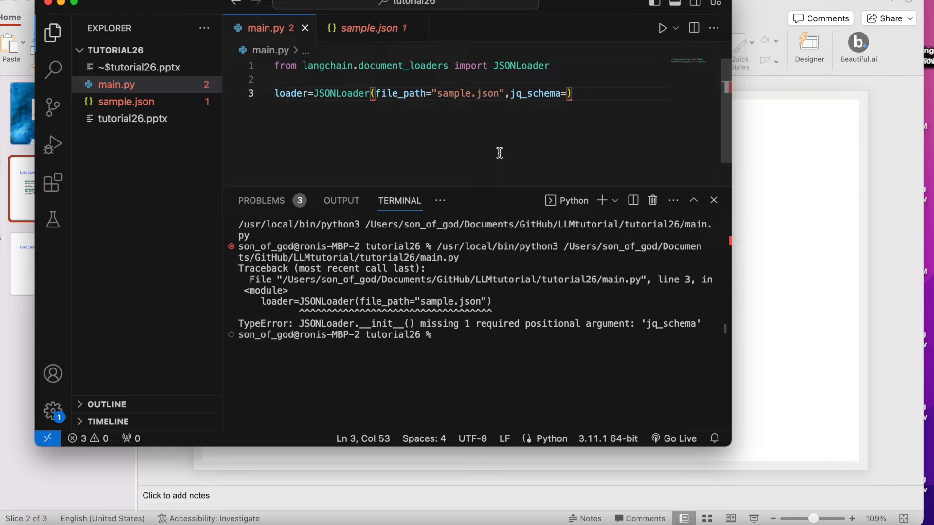
type("\">\"")
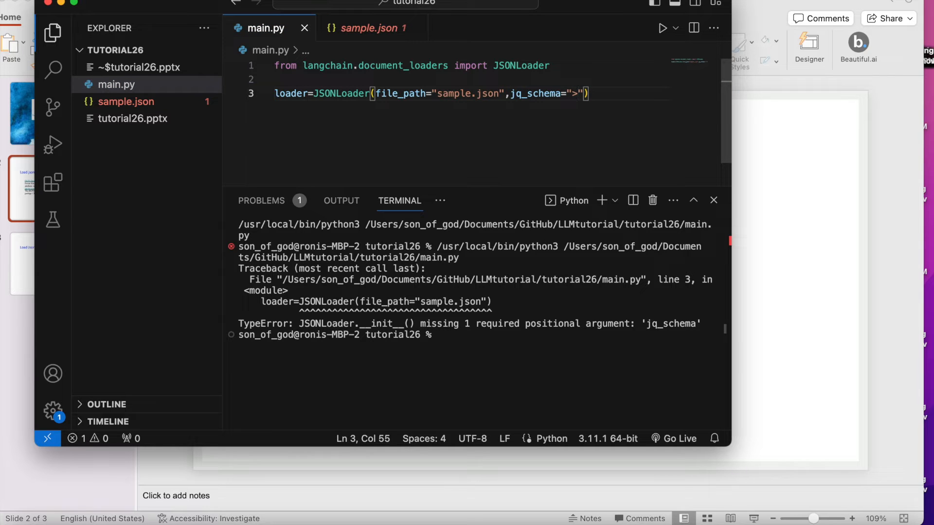
type(".")
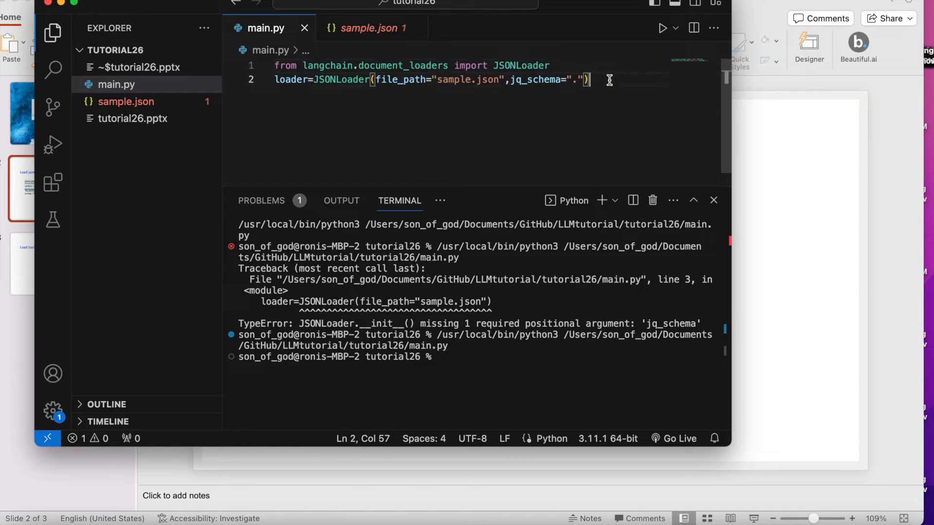
Add docs=loader.load() and run main.py, producing the JSONDecodeError
type("d")
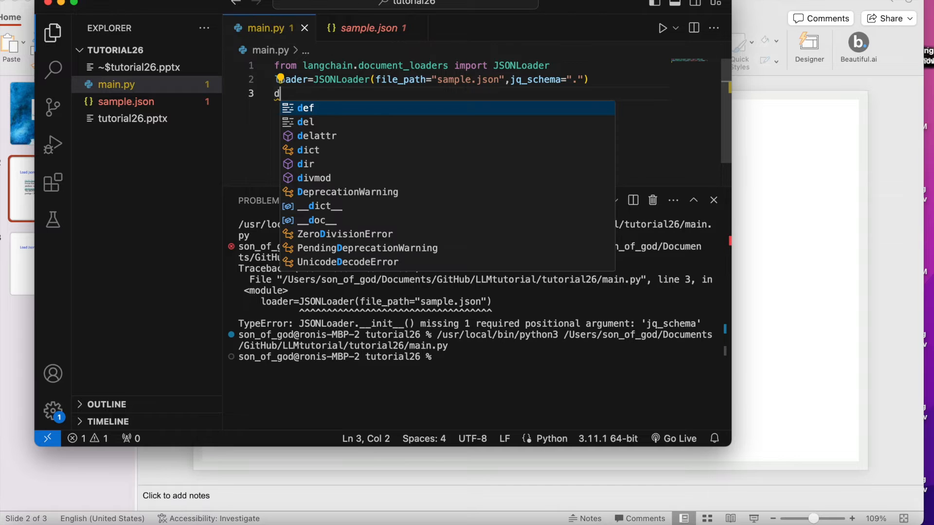
type("ocs=")
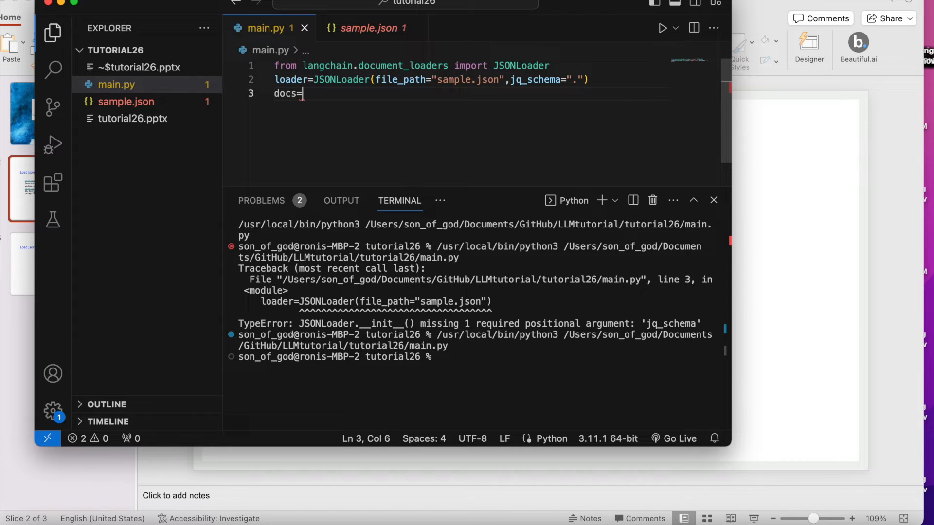
type("loader")
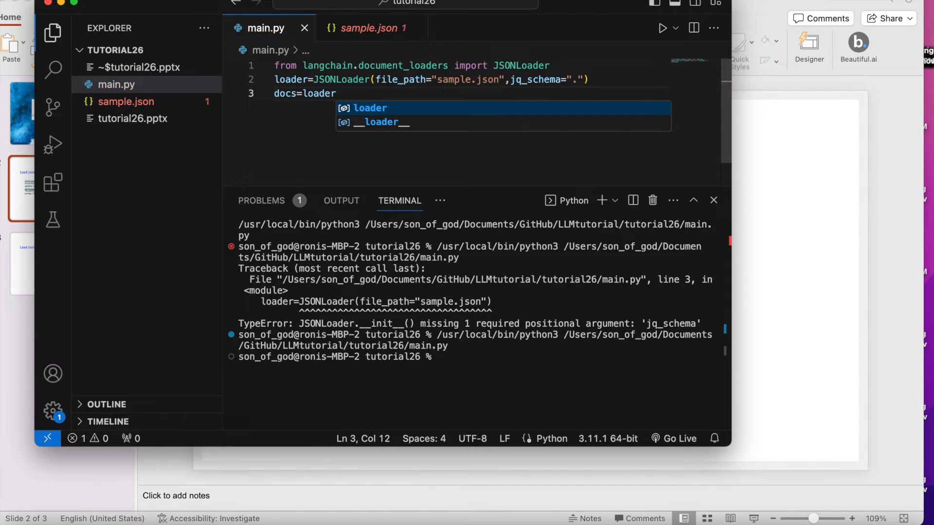
type(".load(")
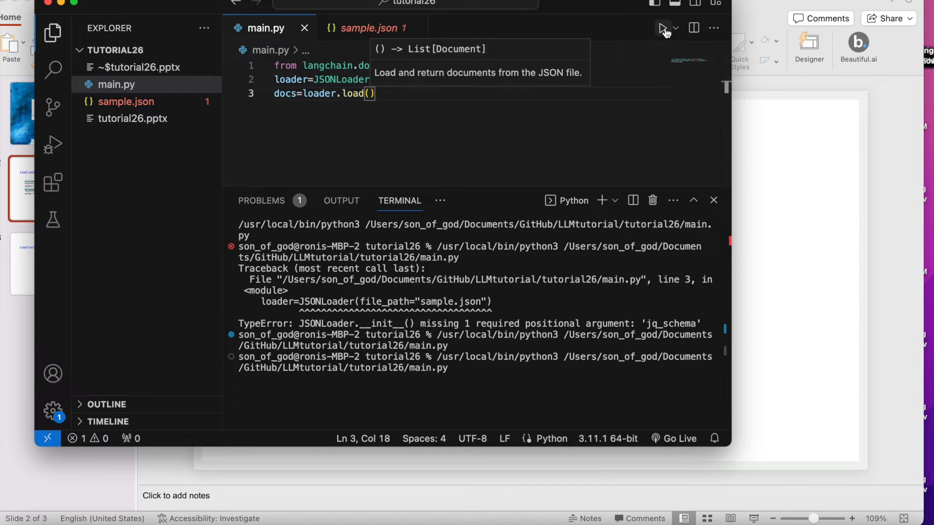
left_click(662, 28)
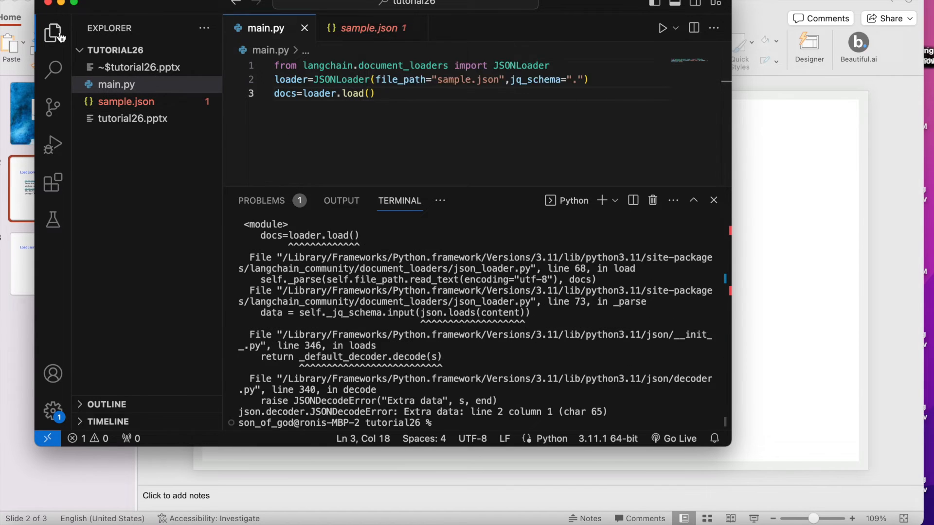
Collapse the sidebar to read the 'Extra data' traceback, then place the cursor inside the loader call
left_click(53, 33)
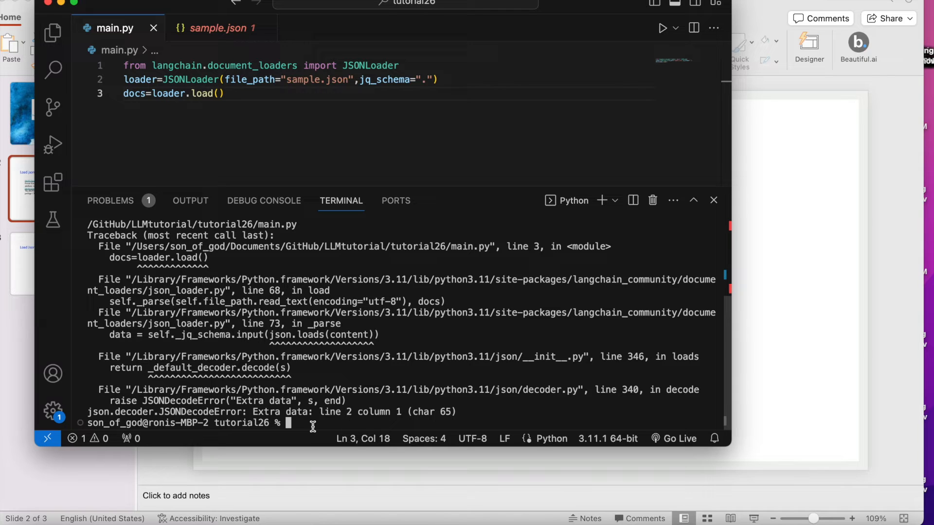
mouse_move(277, 411)
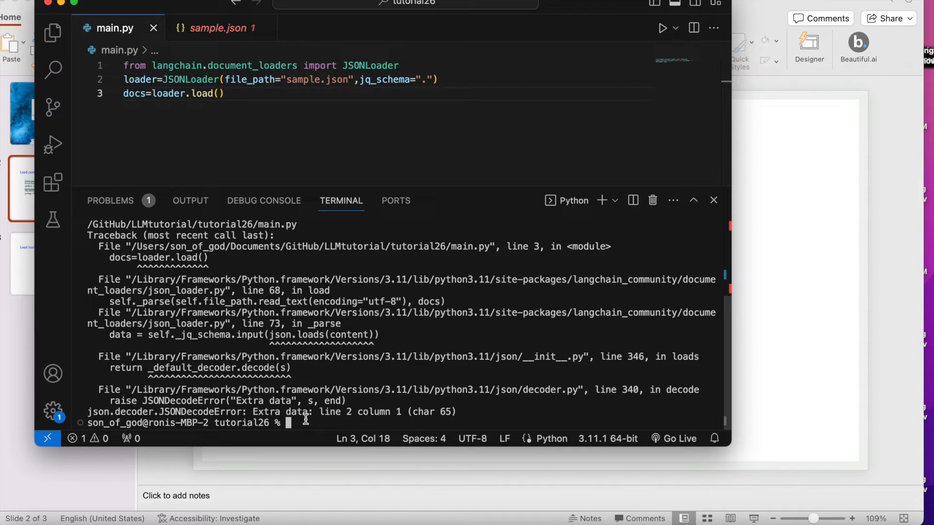
mouse_move(289, 313)
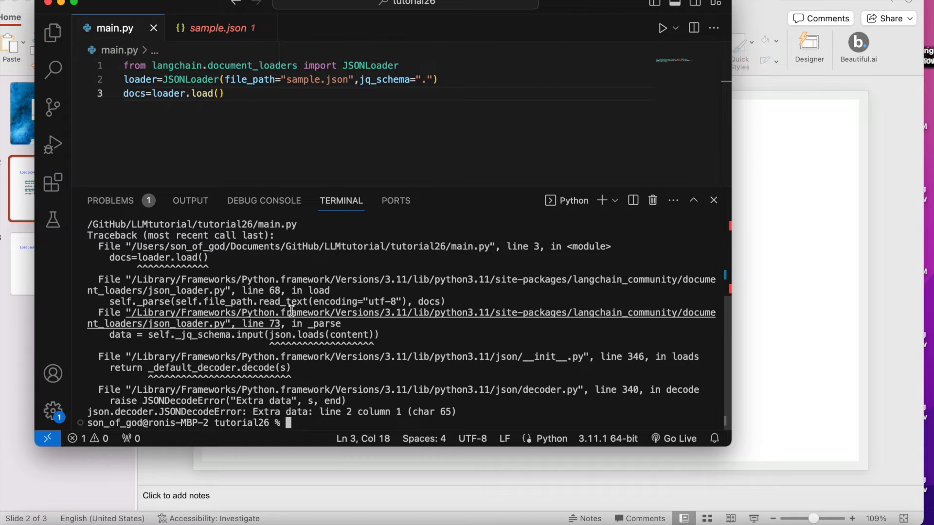
mouse_move(385, 371)
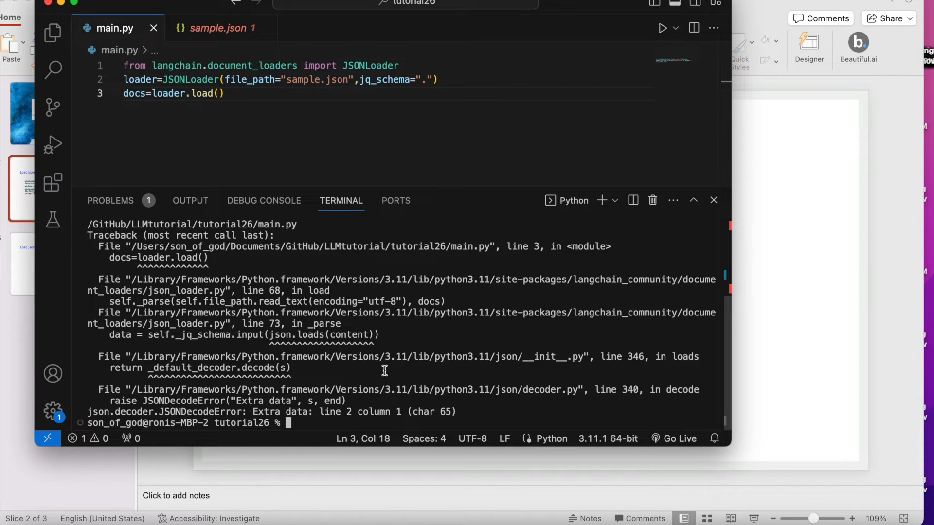
mouse_move(191, 411)
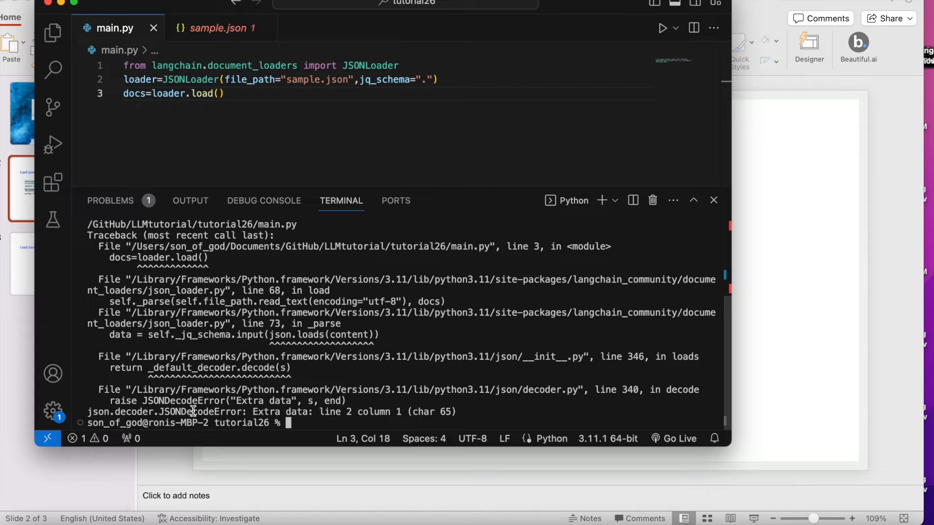
mouse_move(313, 320)
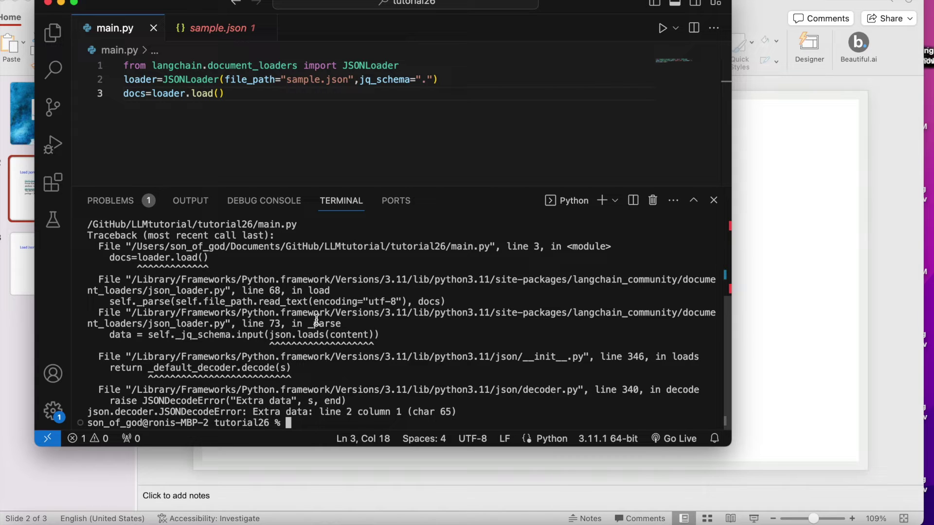
mouse_move(316, 312)
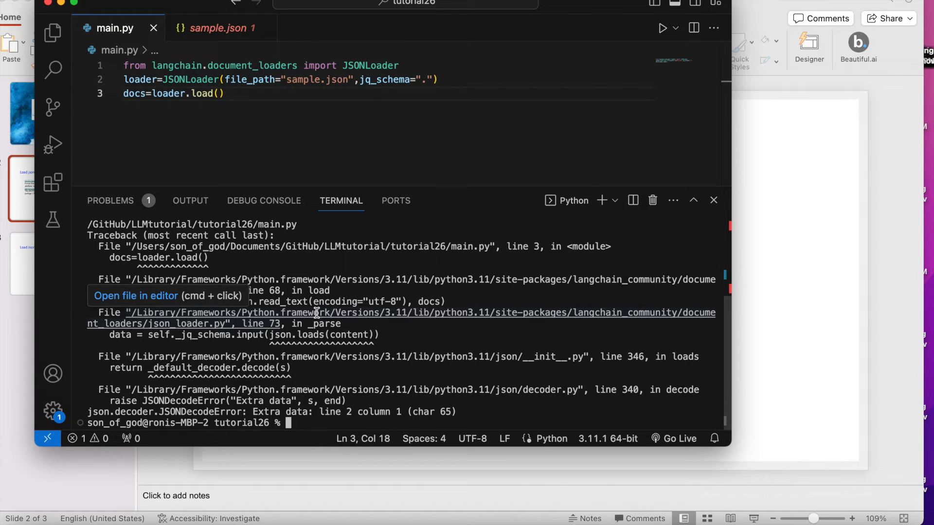
mouse_move(395, 74)
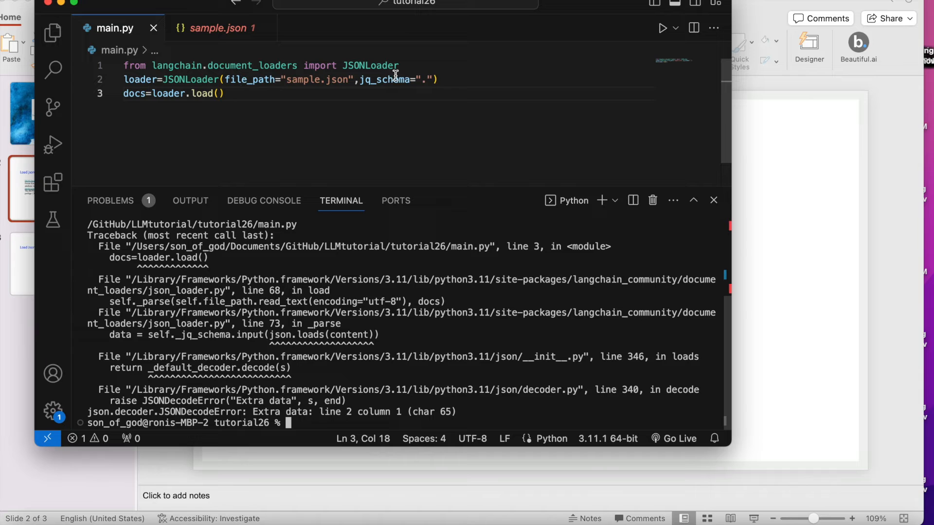
left_click(429, 80)
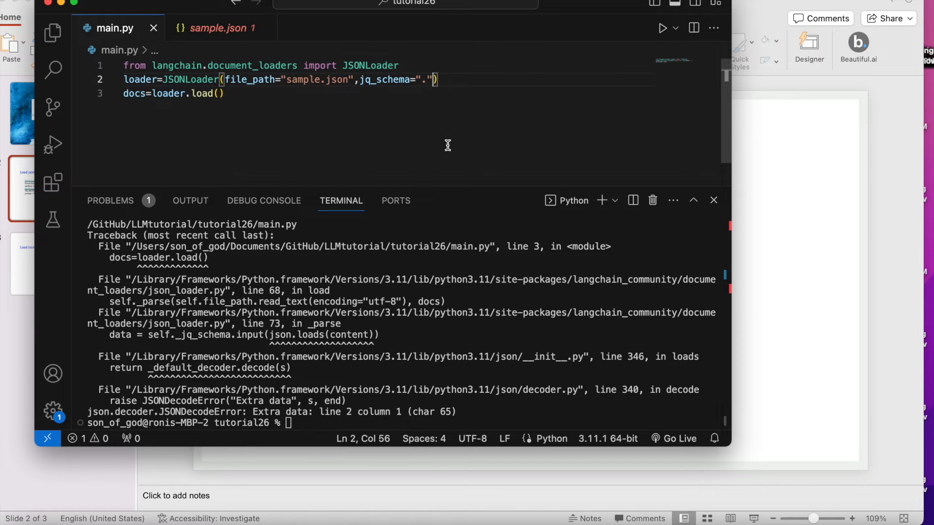
Add json_lines=True to the JSONLoader call and rerun main.py
type(",")
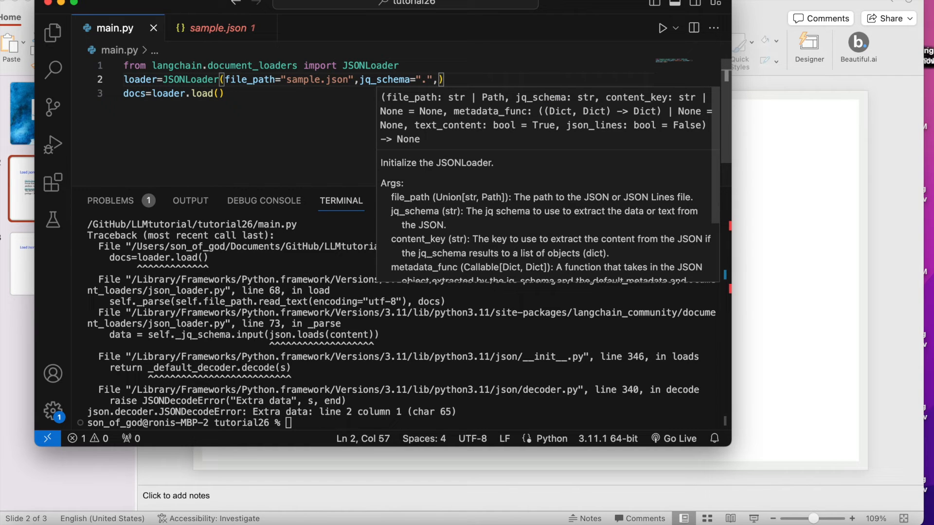
mouse_move(575, 138)
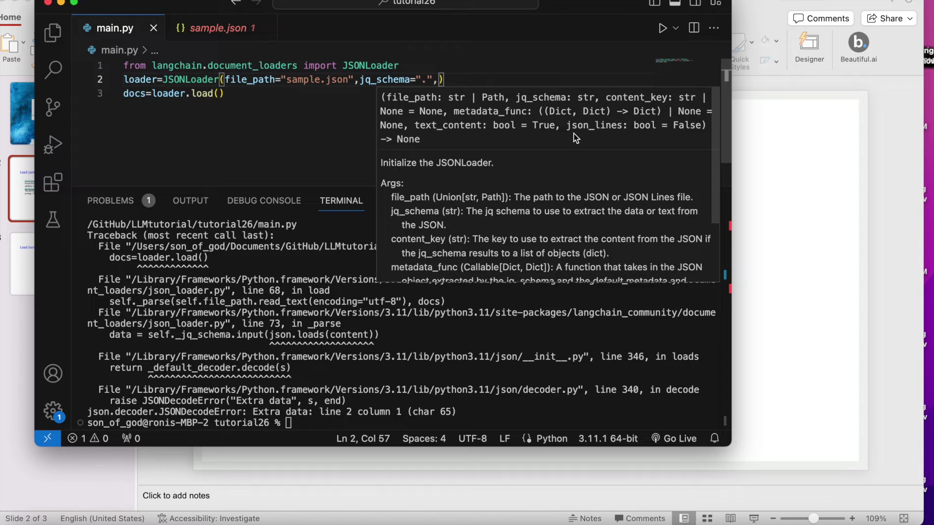
mouse_move(583, 137)
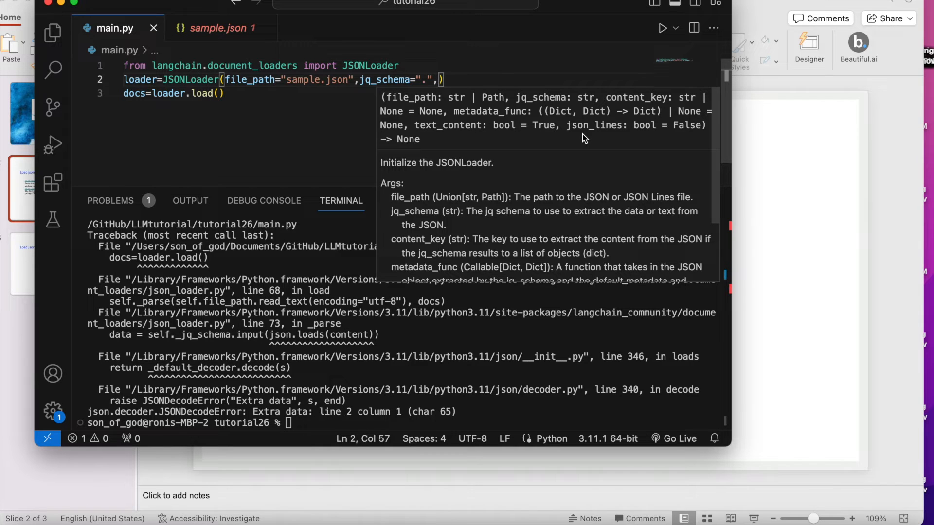
type("json_lines=True")
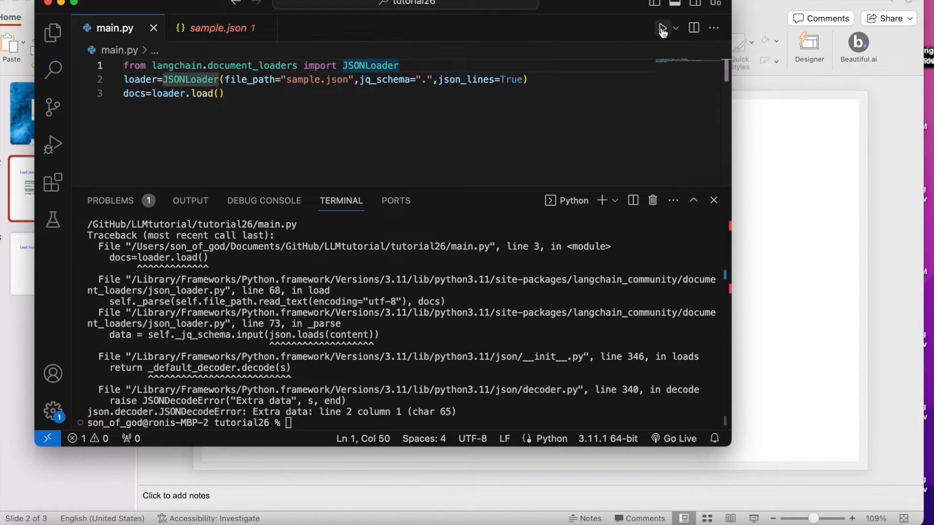
left_click(661, 28)
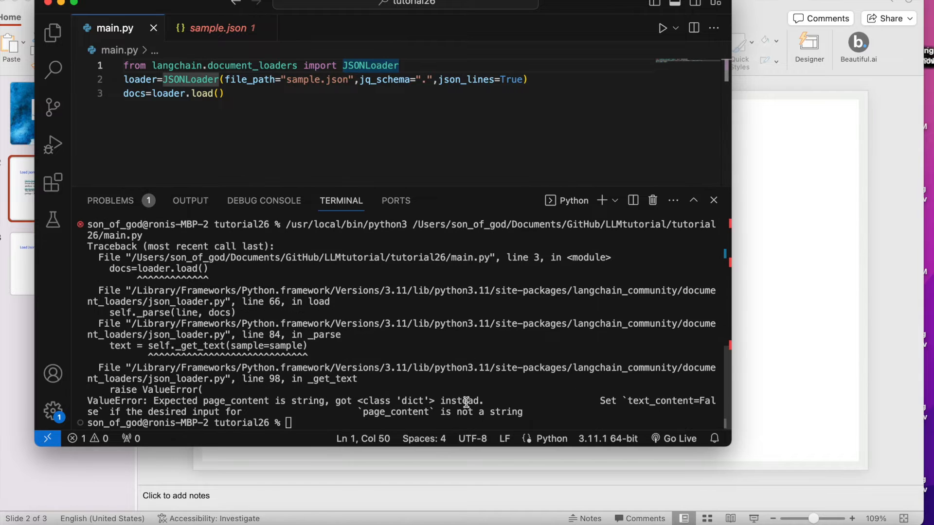
mouse_move(464, 412)
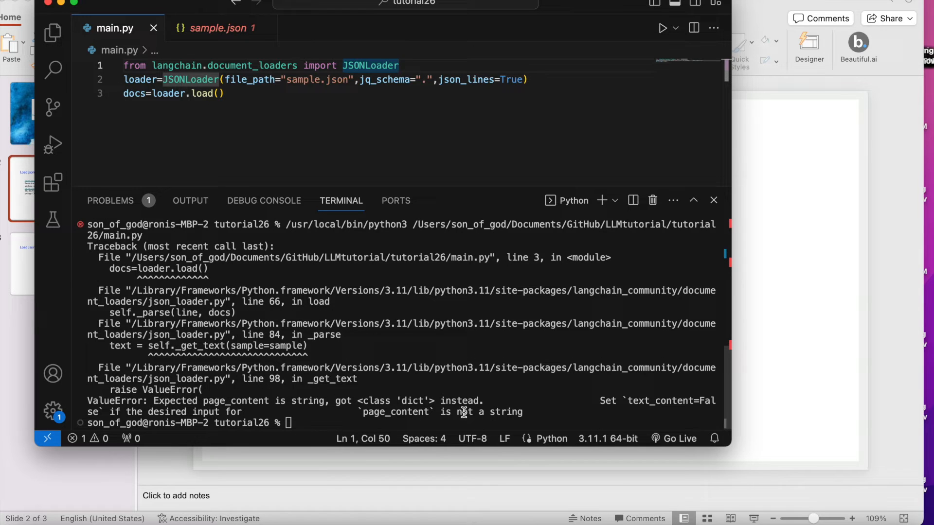
mouse_move(450, 411)
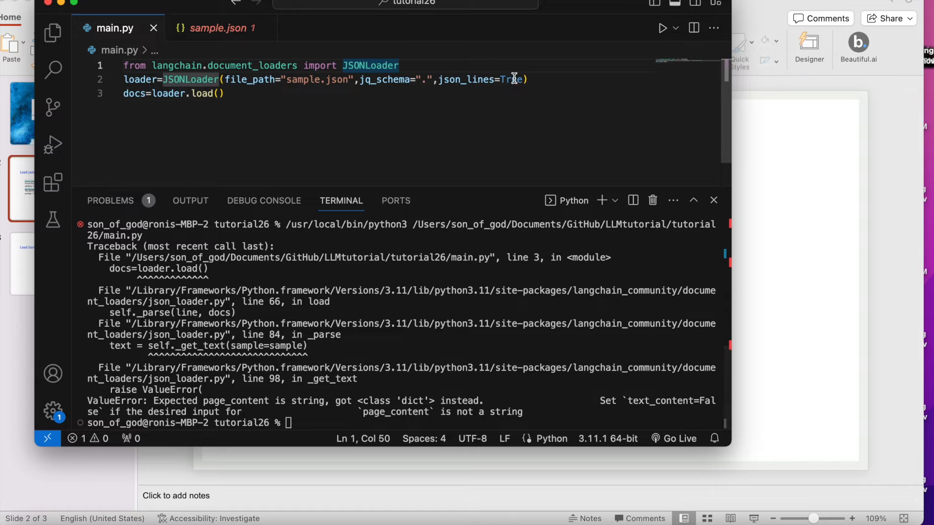
Append a comma after json_lines=True in main.py's JSONLoader call
type(",")
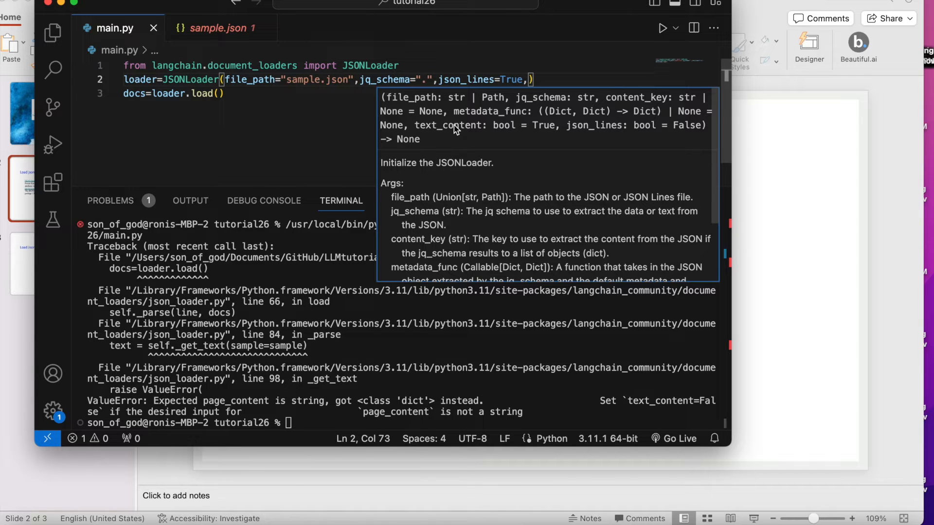
mouse_move(529, 125)
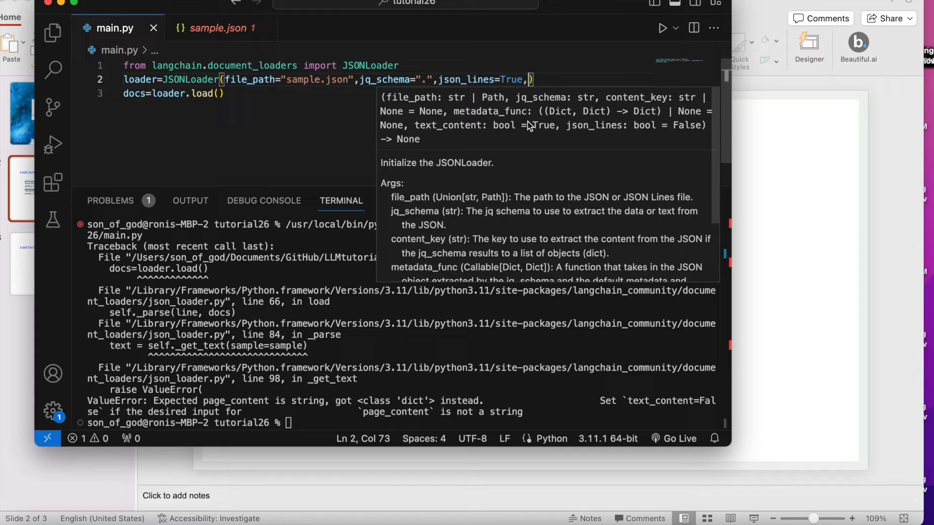
Pass text_content=False to JSONLoader, then add a blank line after docs=loader.load()
type("text_content=F")
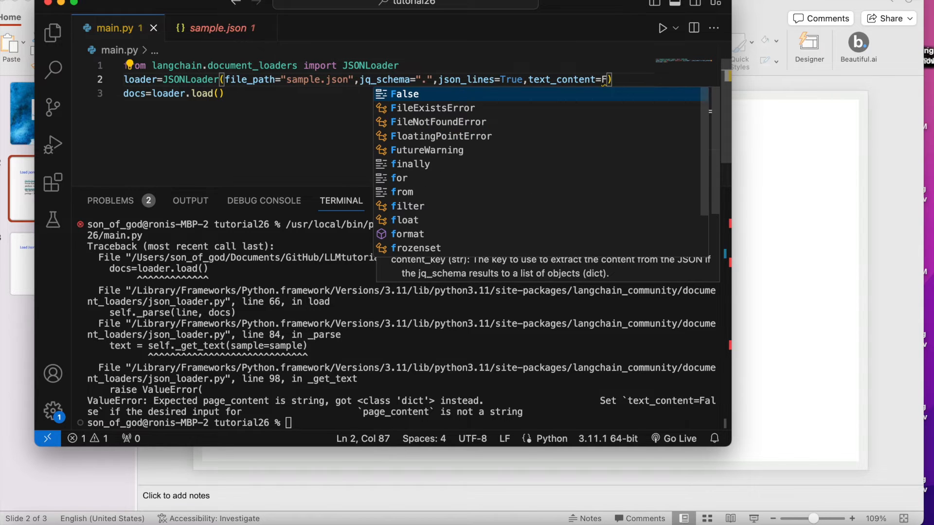
type("LAS")
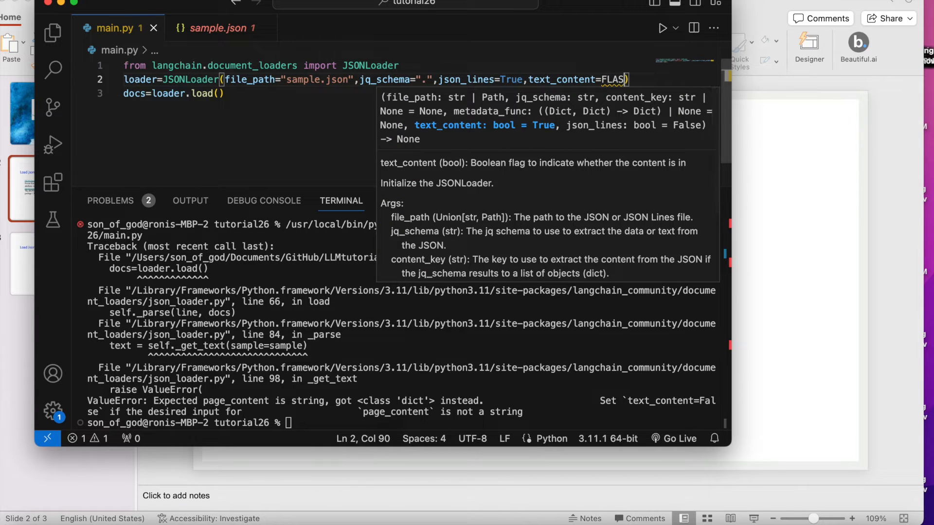
key("Backspace")
type("alse")
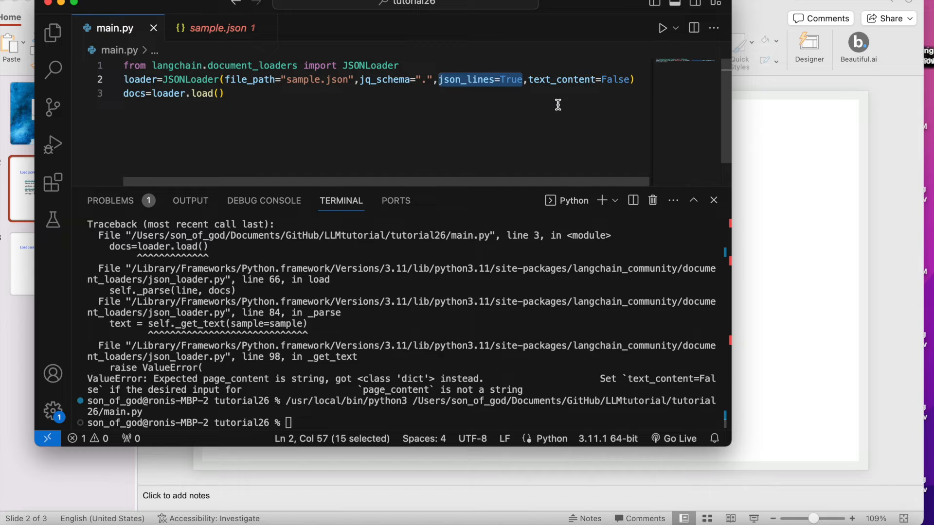
left_click(226, 94)
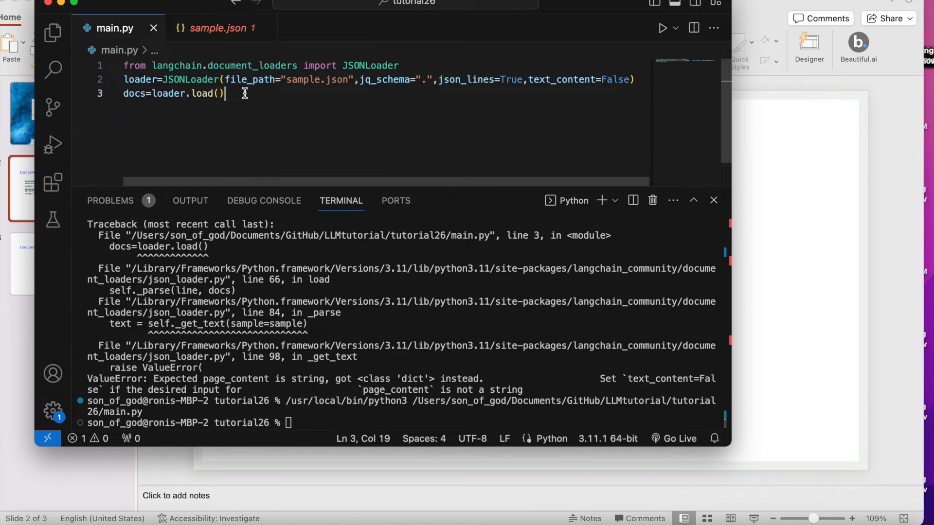
key("Return")
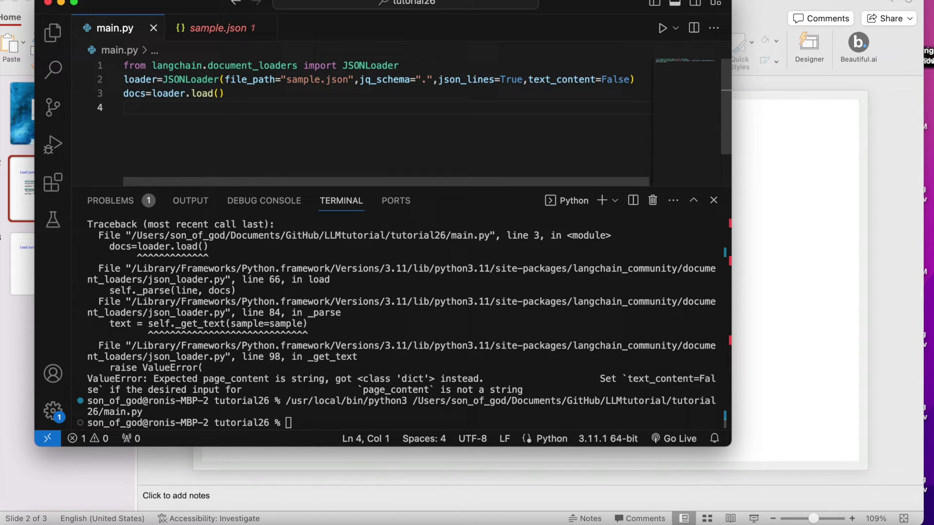
Add print(docs) at the end of main.py to show the loaded Documents
type("print(")
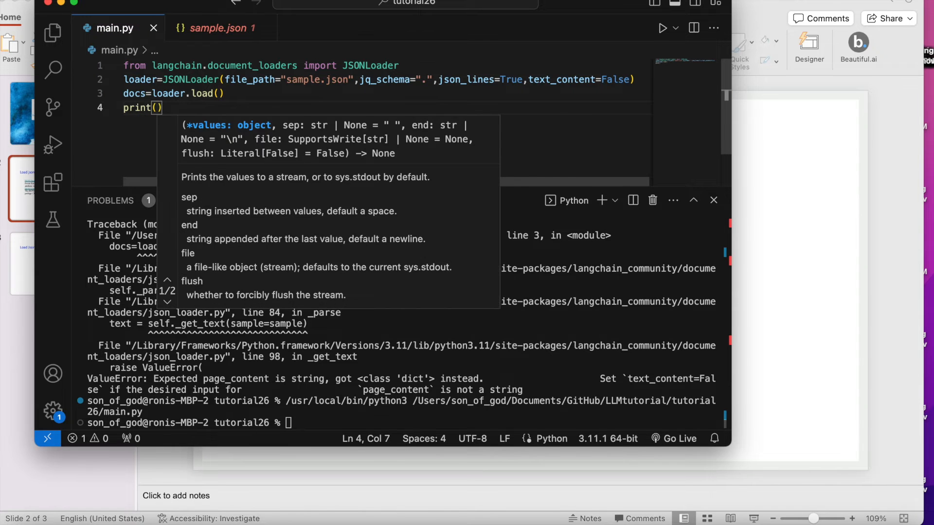
type("docs")
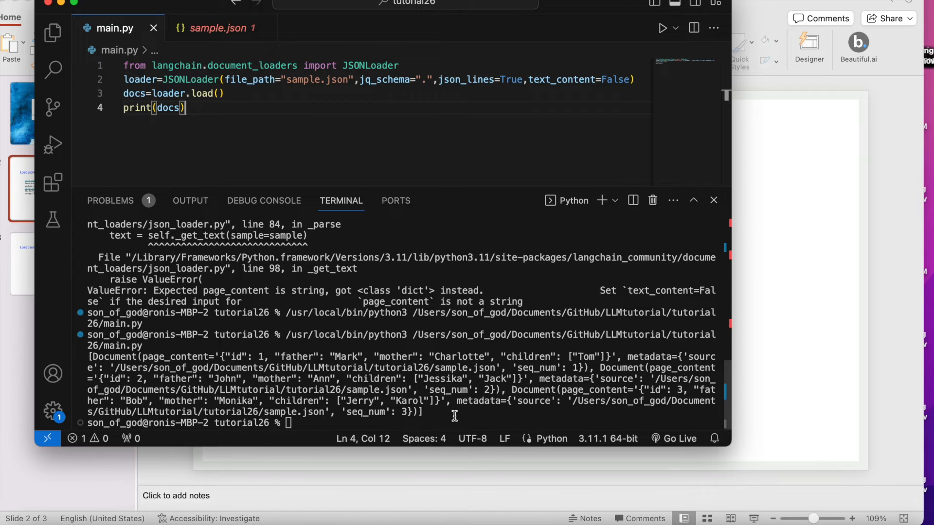
mouse_move(487, 403)
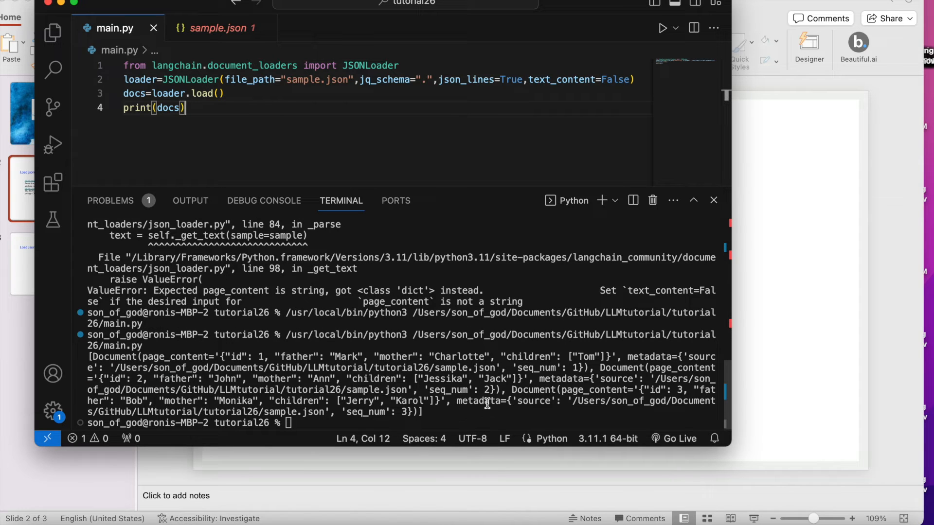
mouse_move(327, 390)
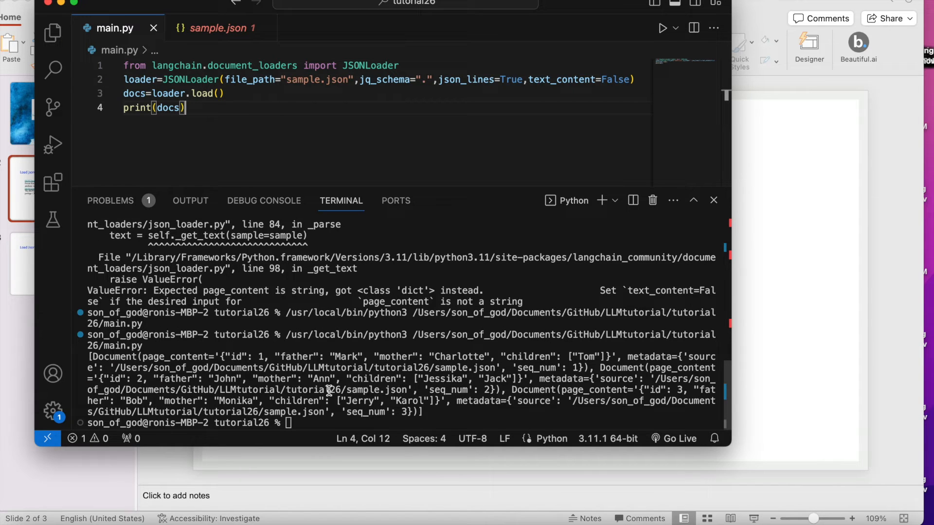
mouse_move(214, 384)
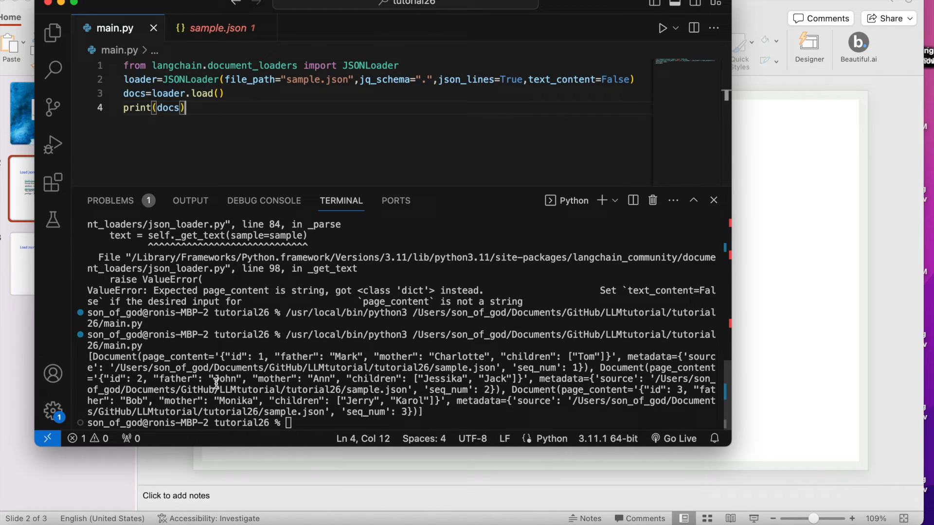
mouse_move(374, 377)
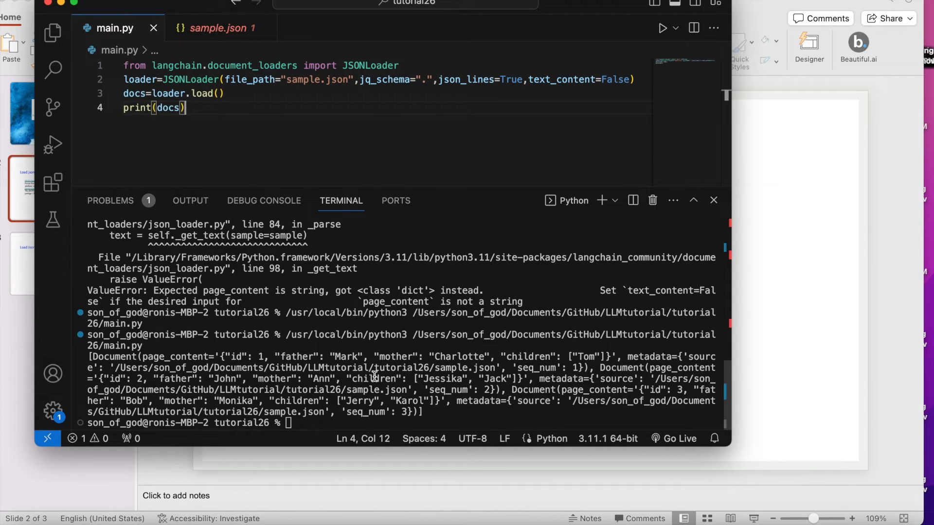
mouse_move(525, 378)
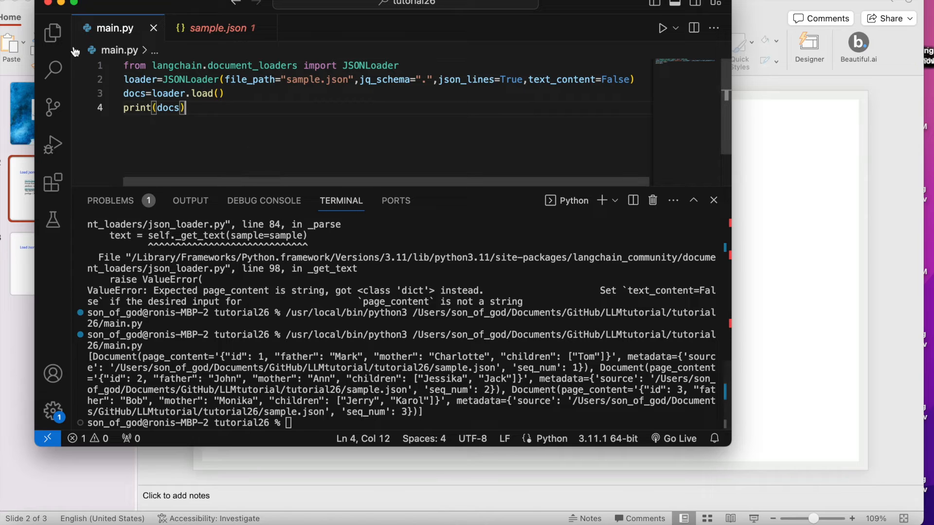
Open sample.json from the Explorer to view its family records, then return to main.py
left_click(53, 32)
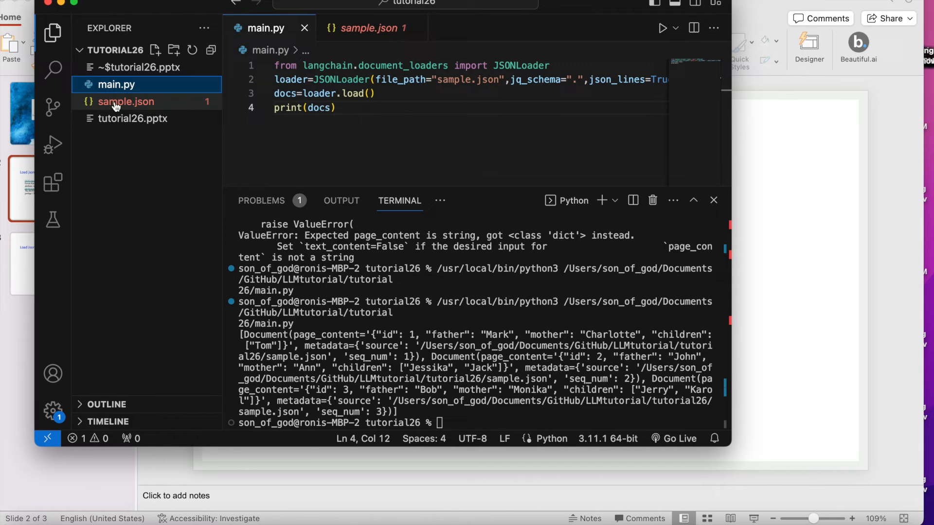
left_click(125, 101)
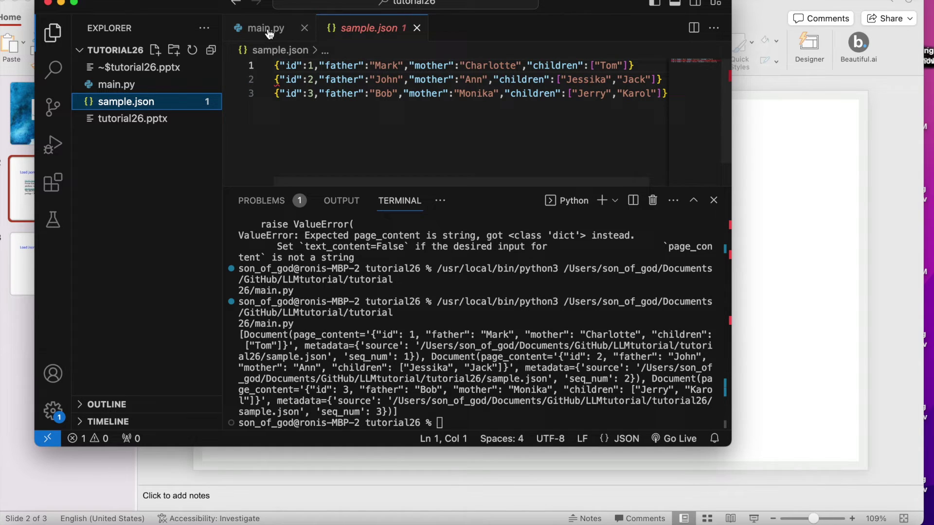
left_click(265, 28)
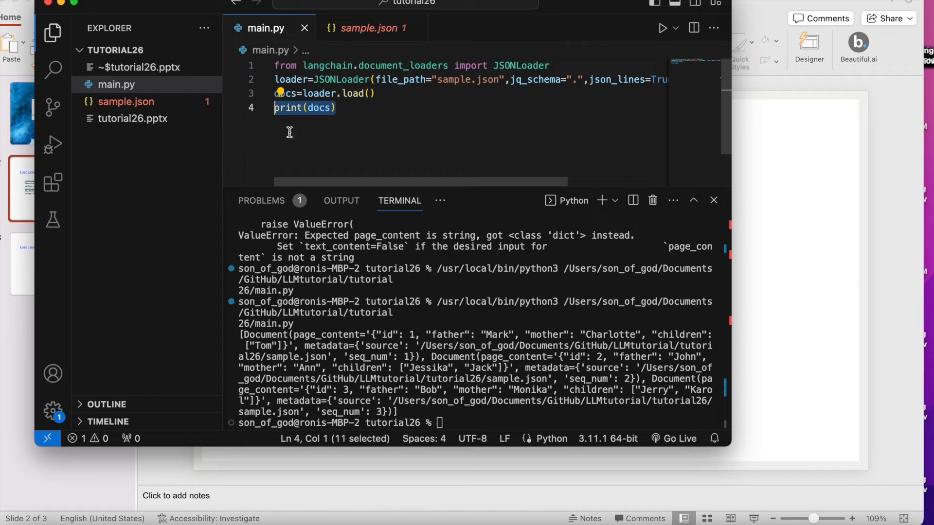
mouse_move(325, 170)
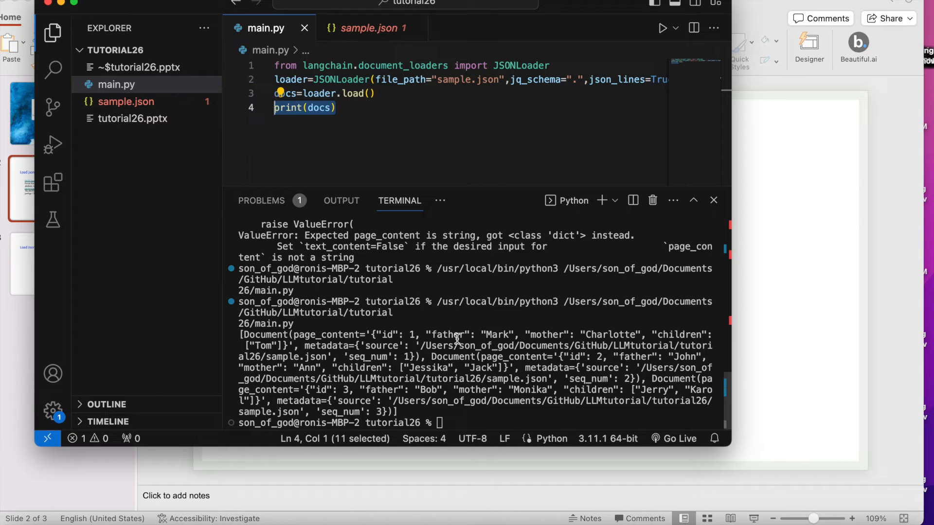
mouse_move(539, 268)
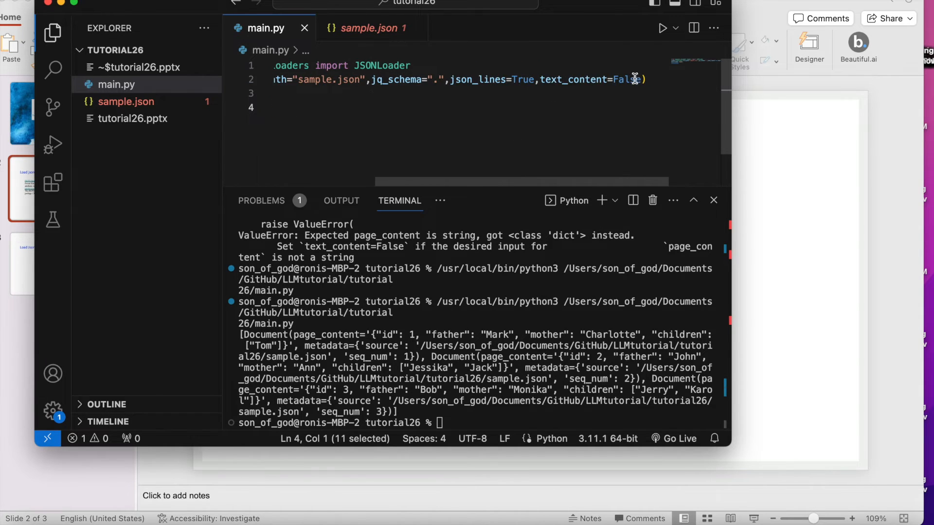
Pass content_key="father" as an extra argument to the JSONLoader call
type(",")
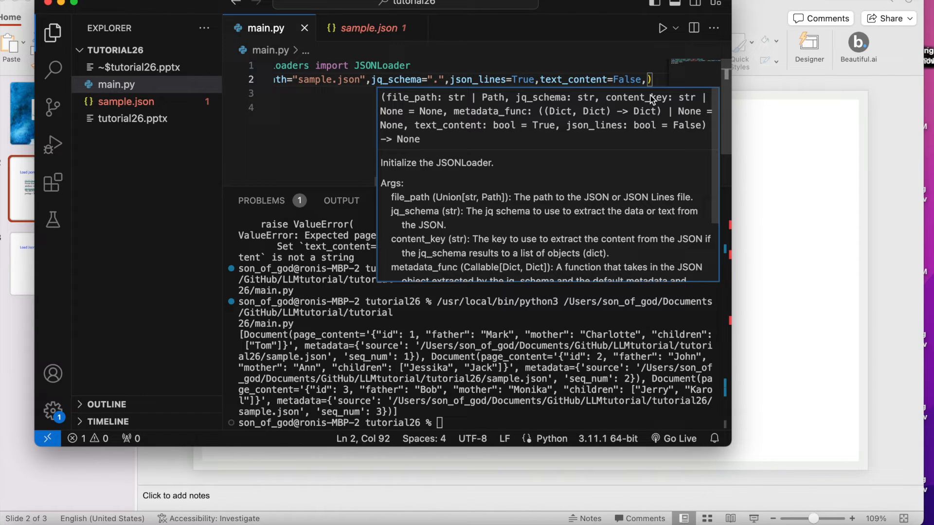
type("content_key=")
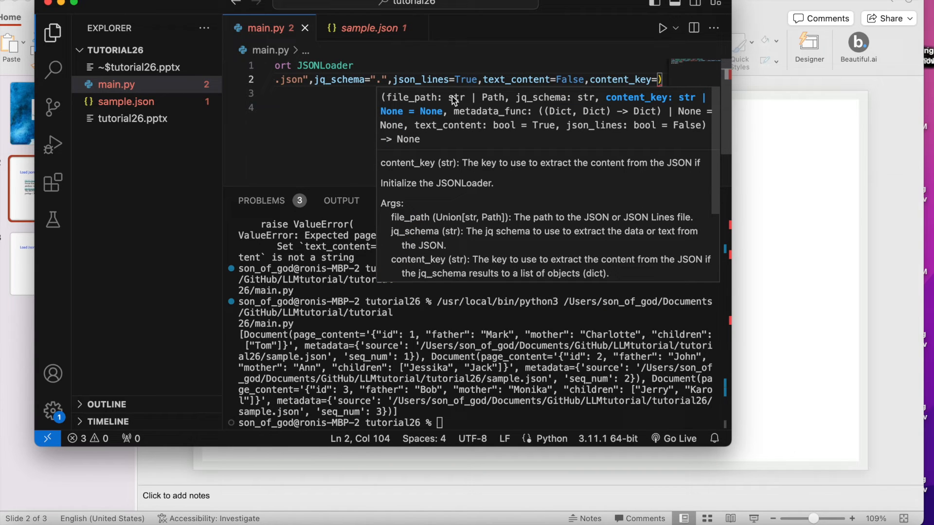
type("\"\"")
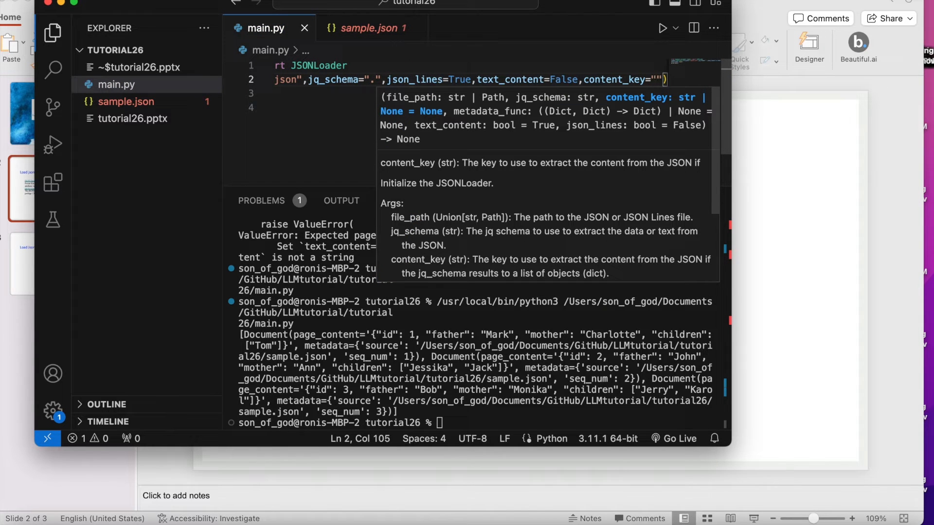
type("fath")
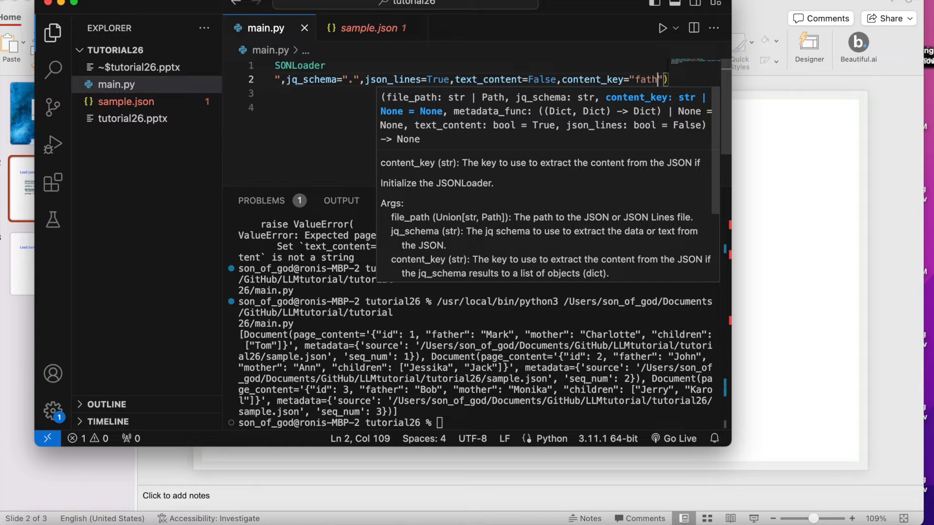
type("er")
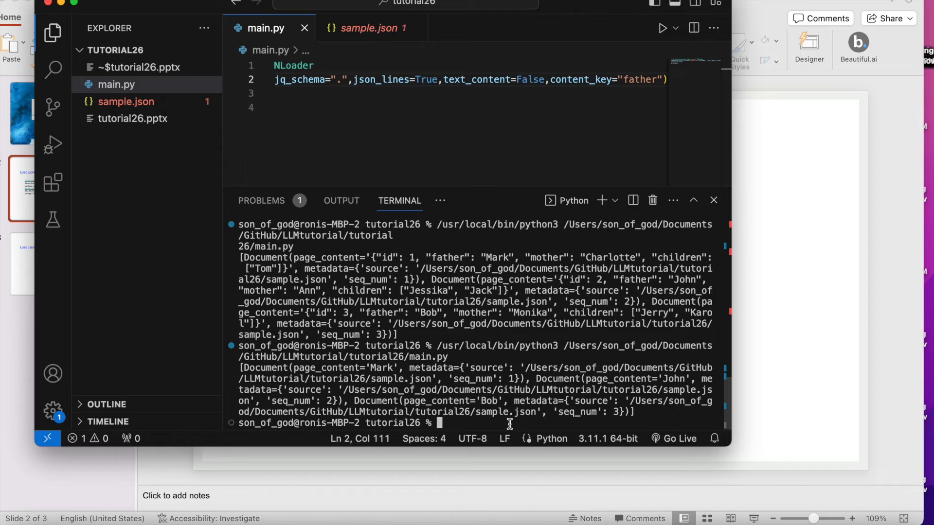
mouse_move(639, 393)
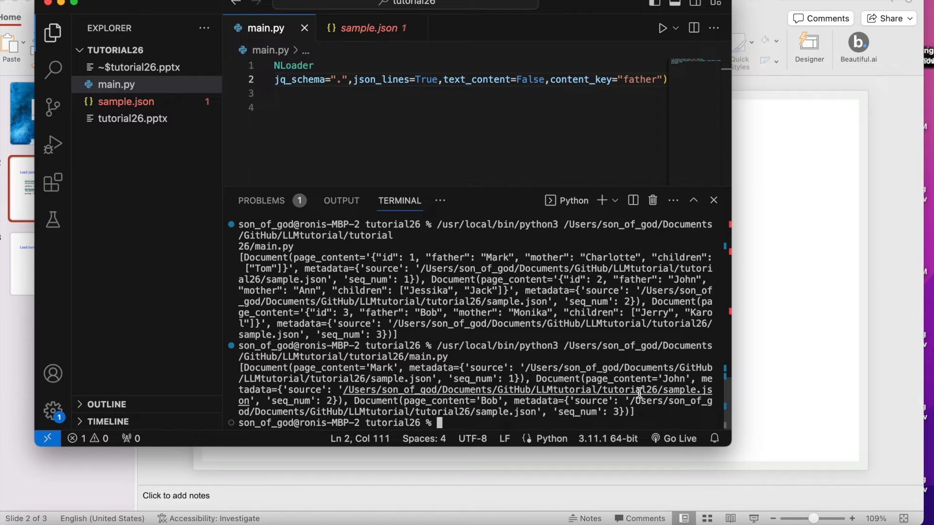
mouse_move(572, 392)
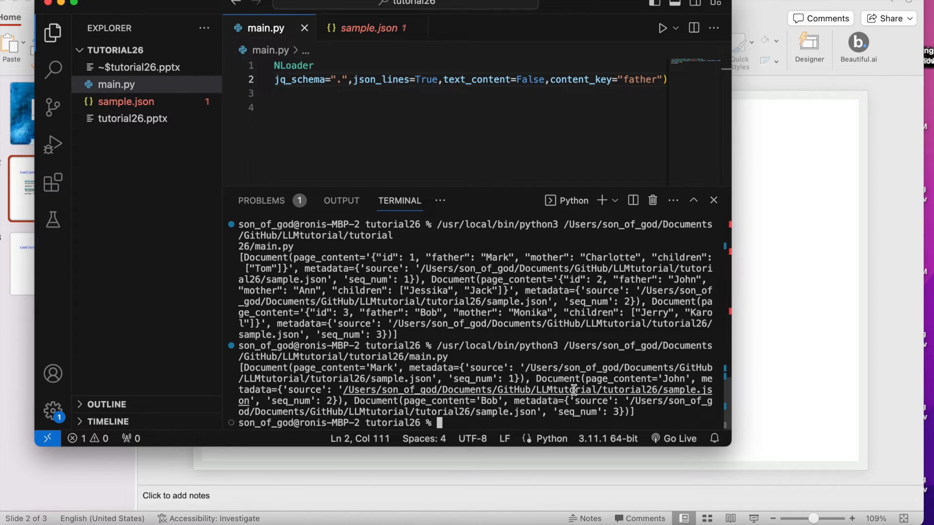
mouse_move(594, 422)
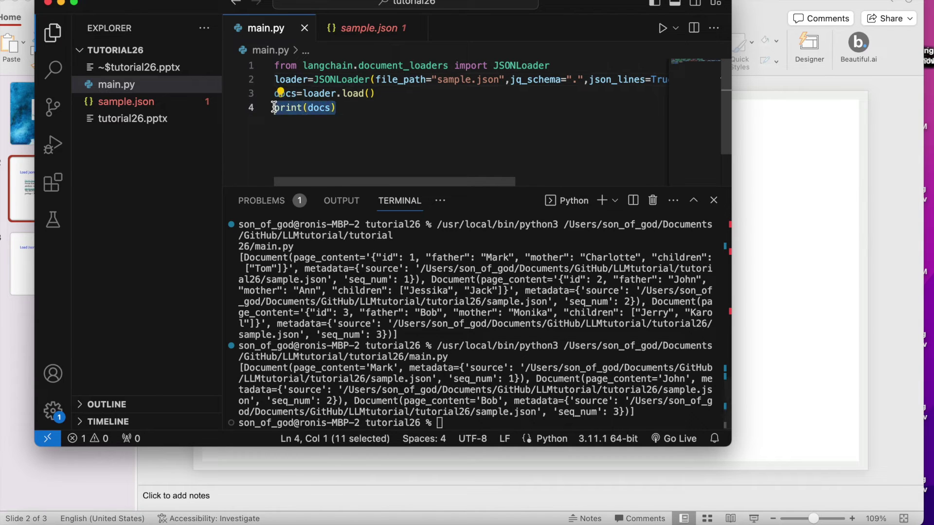
Write a loop 'for doc in docs:' printing docs, and run main.py
type("for")
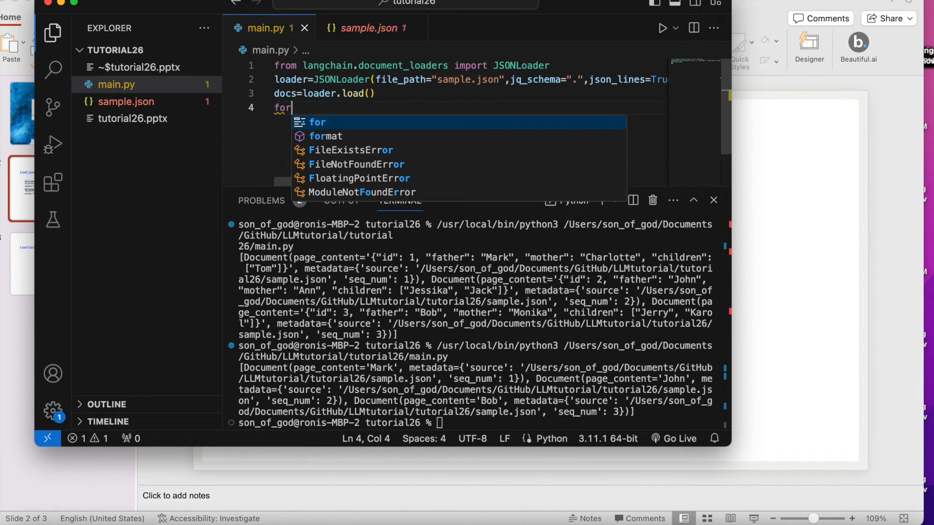
type("do")
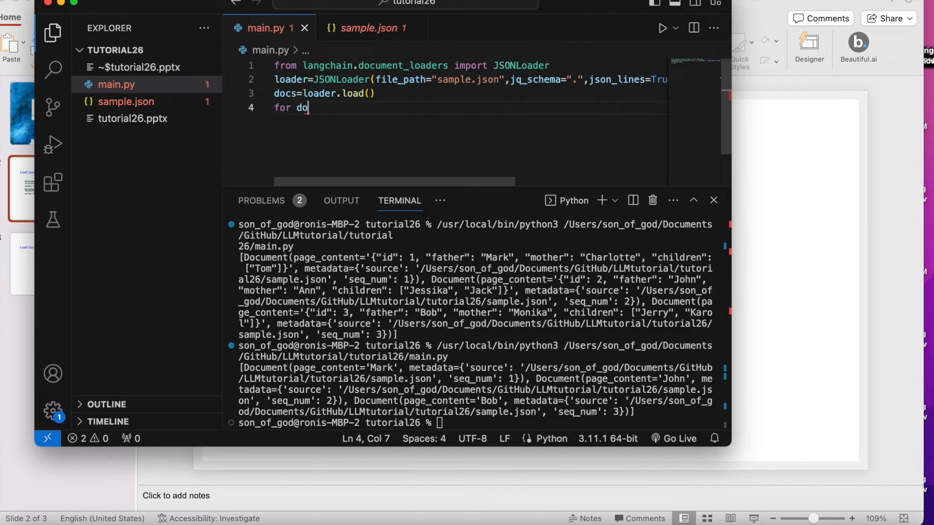
type("c in")
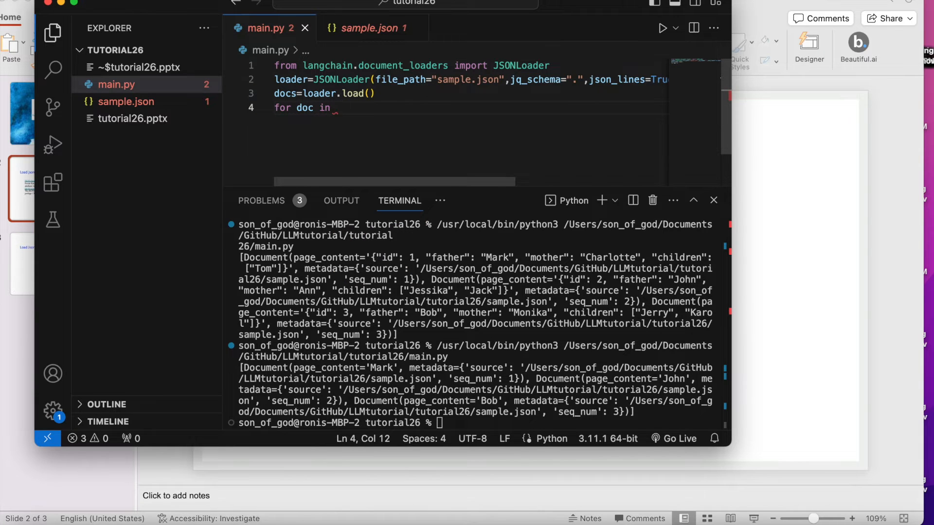
type("docs:")
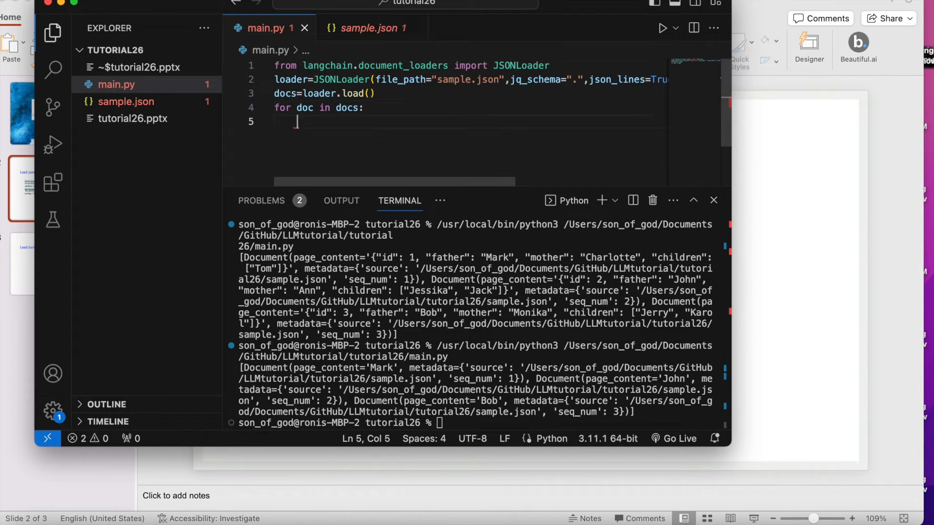
type("print")
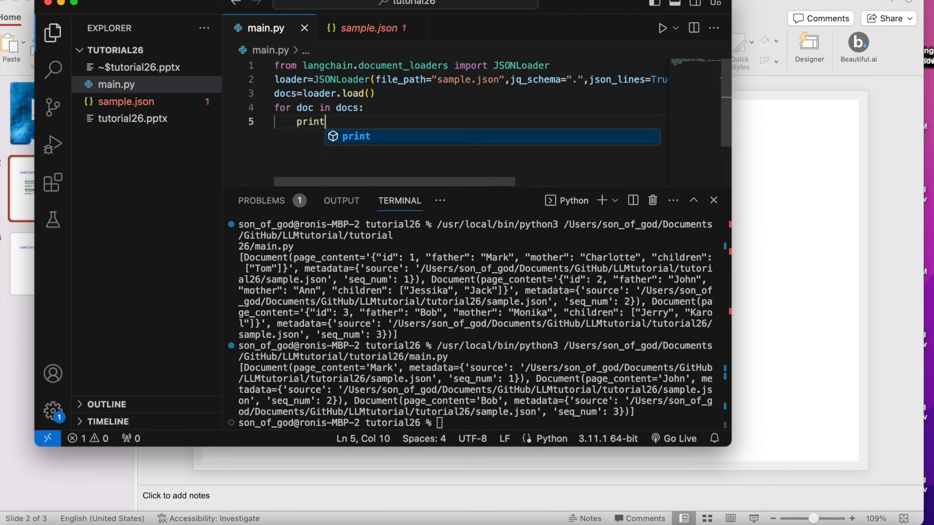
type("(docs")
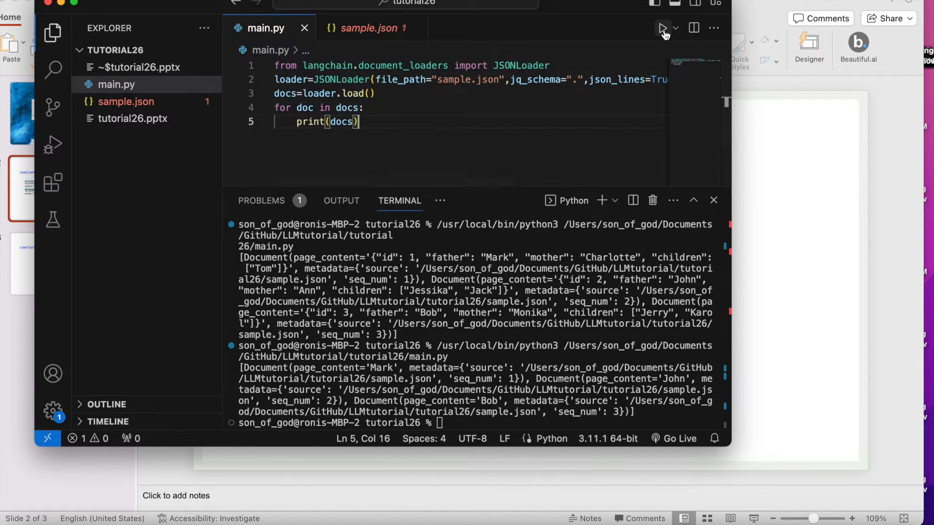
left_click(661, 28)
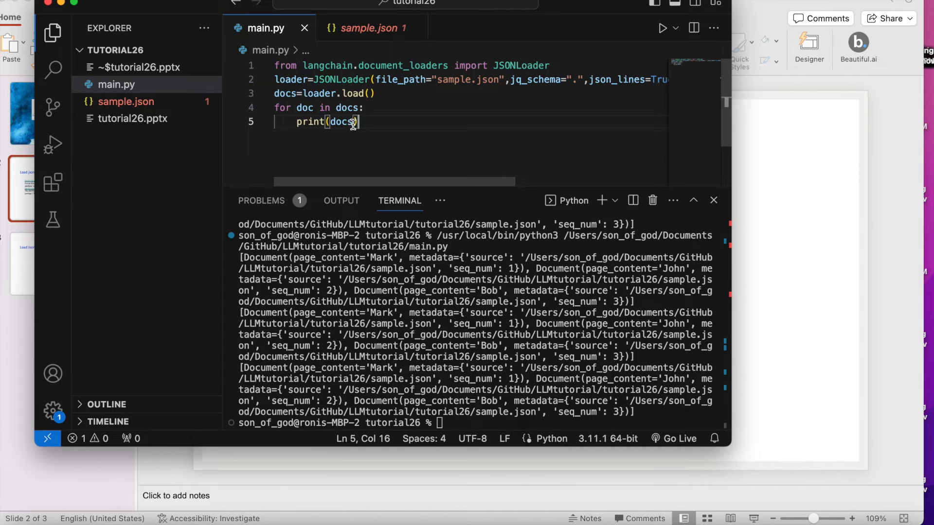
Change the printed value to docs.page_content
type(".p")
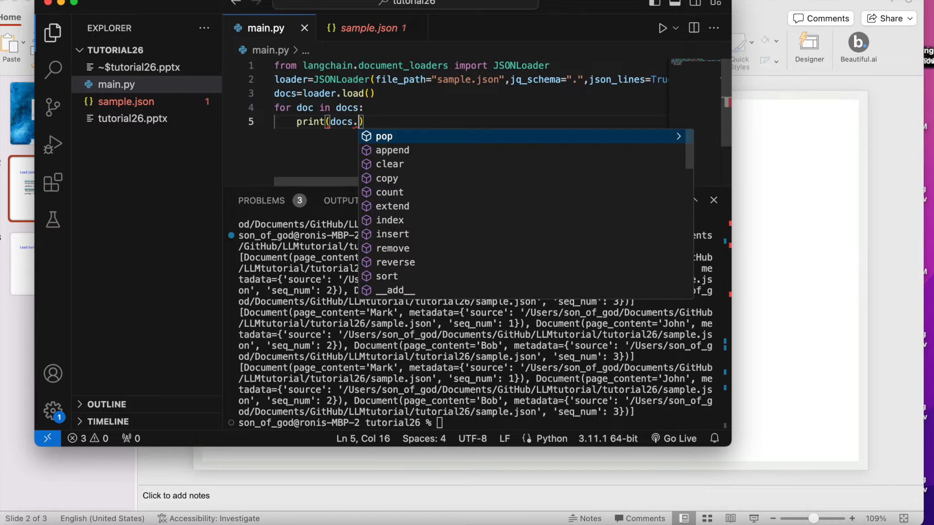
type("pa")
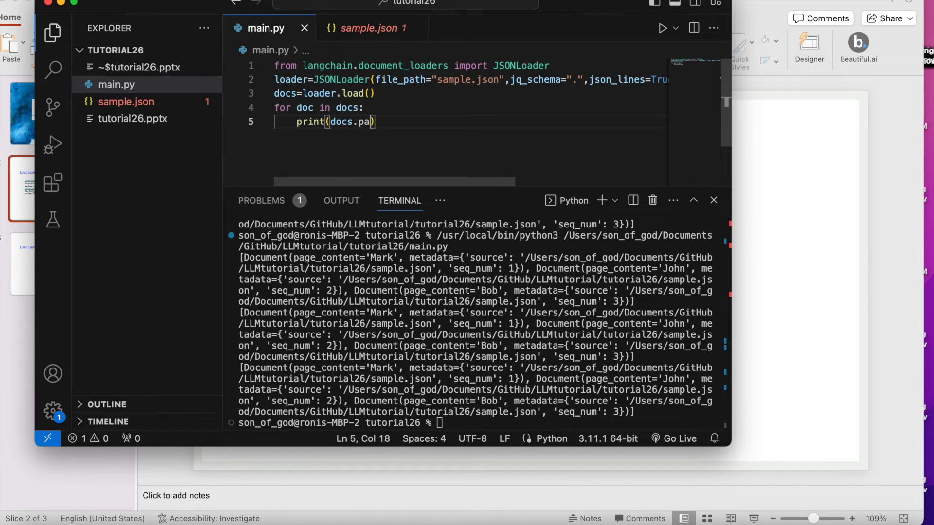
type("ge_c")
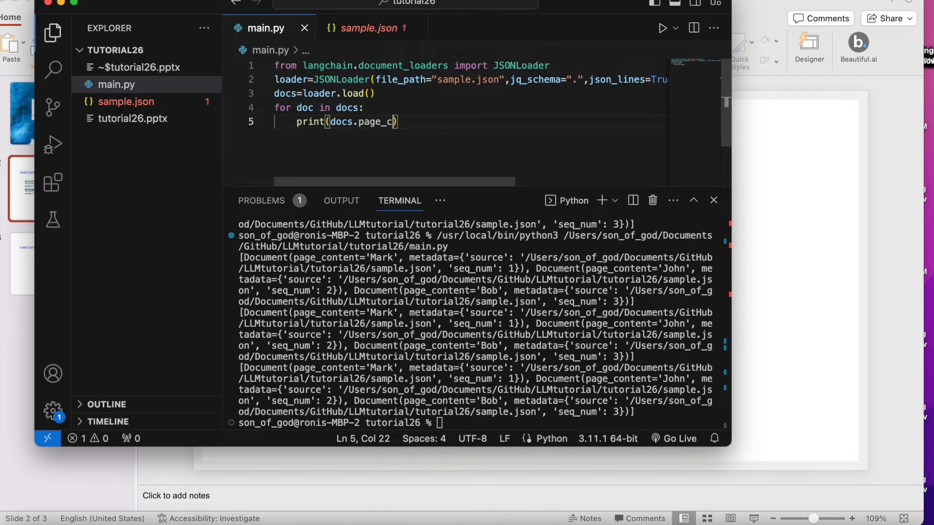
type("ontent")
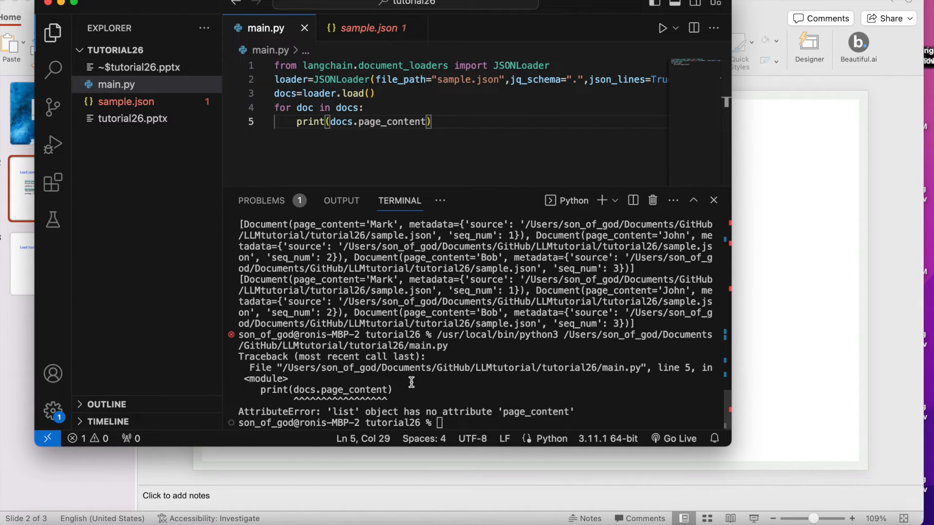
mouse_move(446, 380)
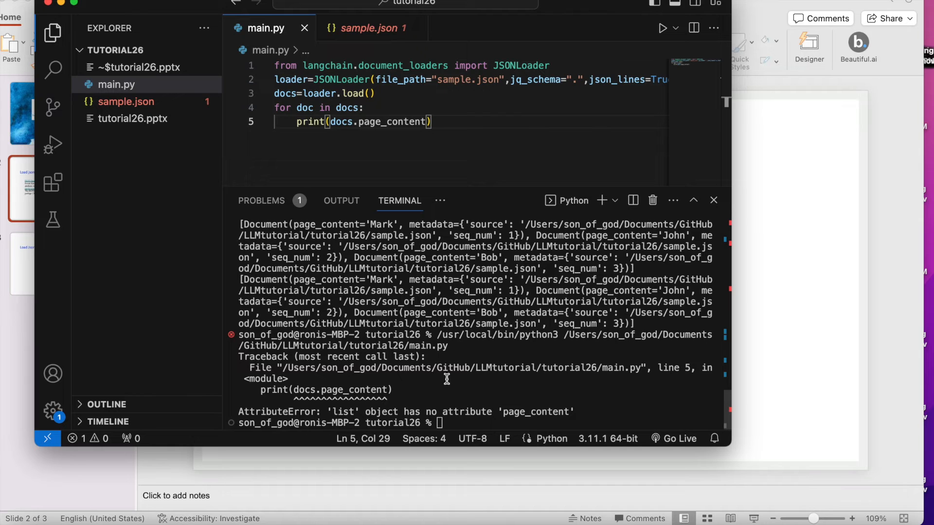
Select page_content in the print call to remove it
double_click(396, 122)
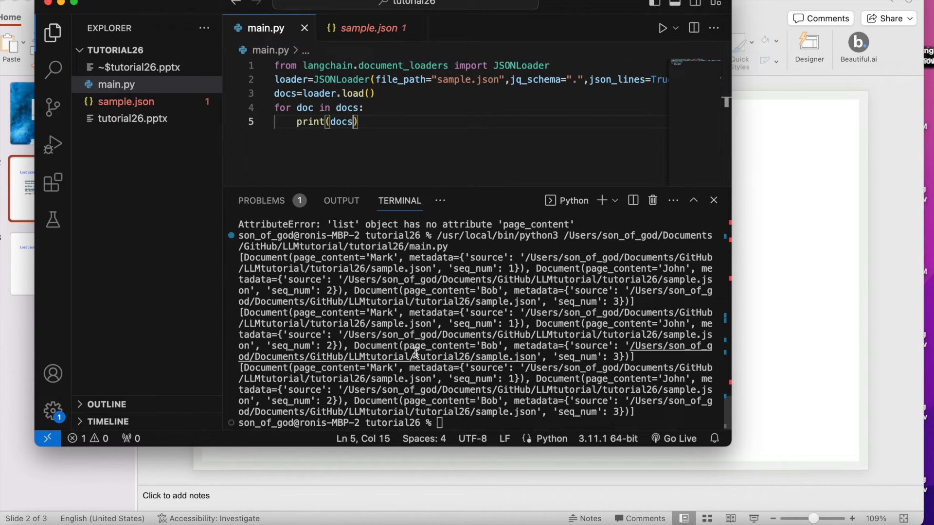
mouse_move(414, 356)
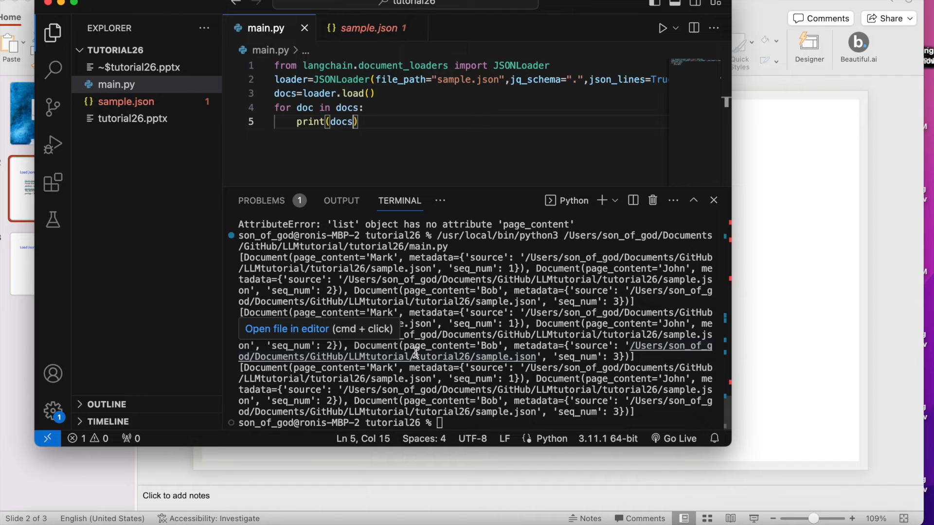
mouse_move(374, 130)
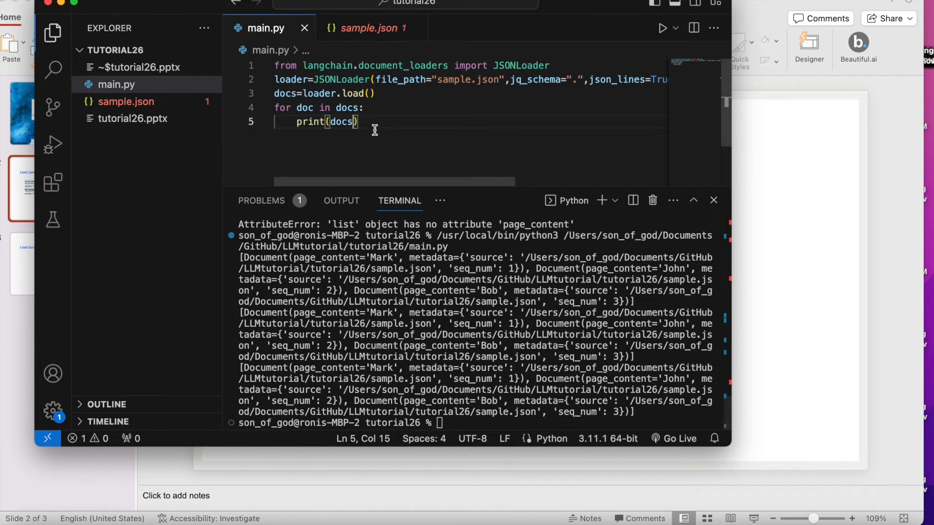
mouse_move(395, 219)
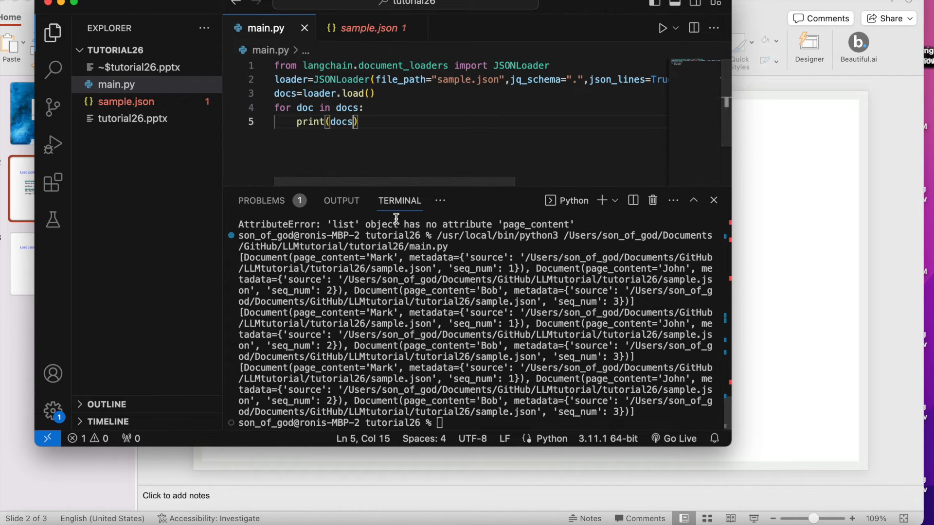
mouse_move(360, 201)
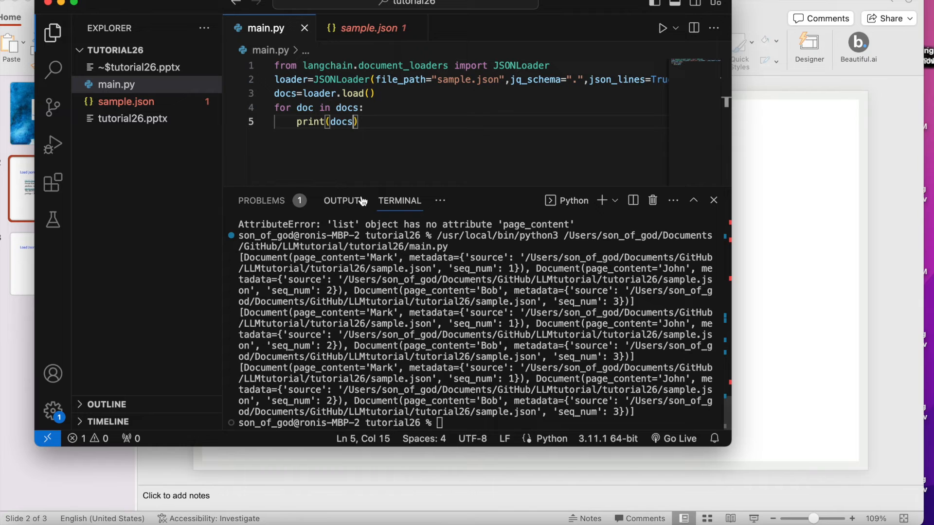
Add a print("====") separator line and index the first document with docs[0], then run
type("p")
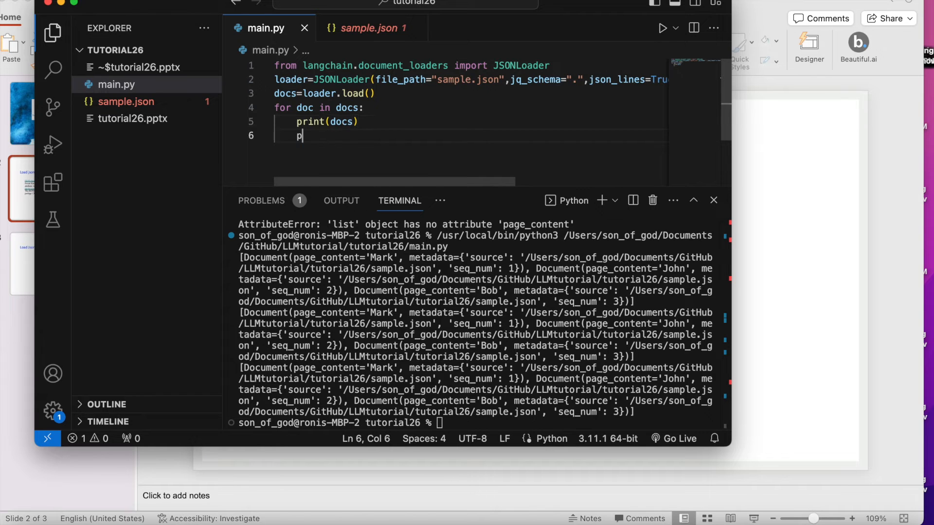
type("rint")
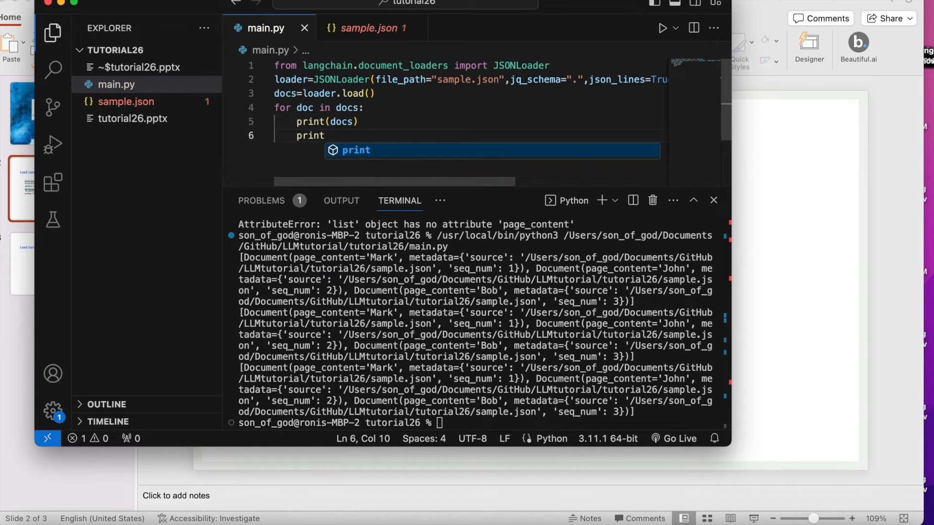
type("(\"====\")")
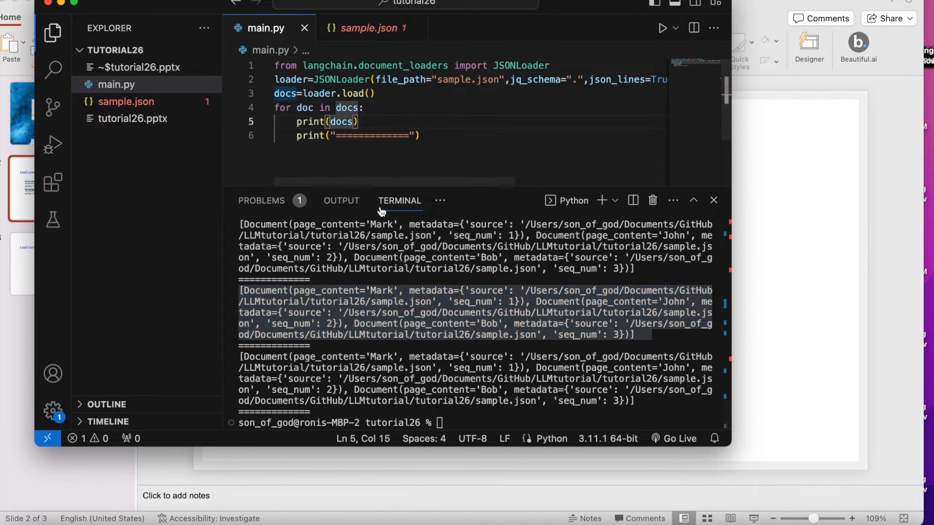
type("[0")
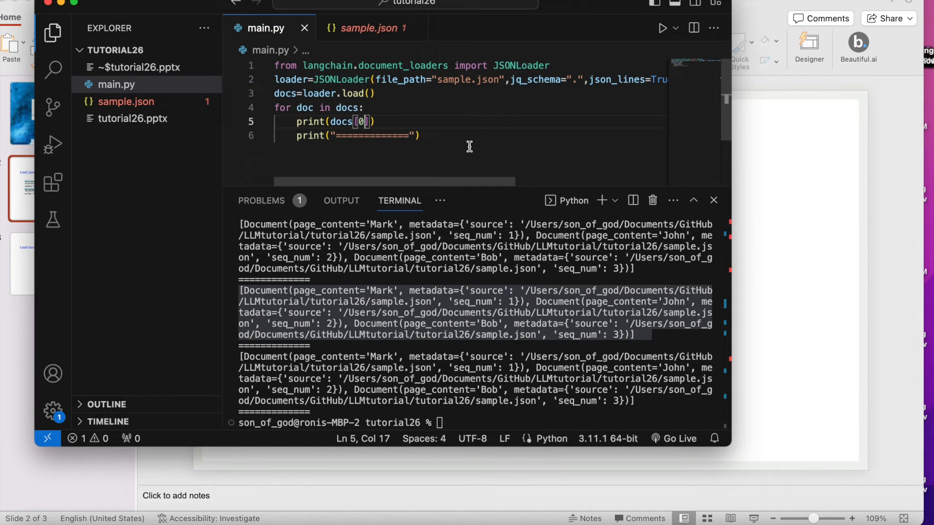
left_click(662, 29)
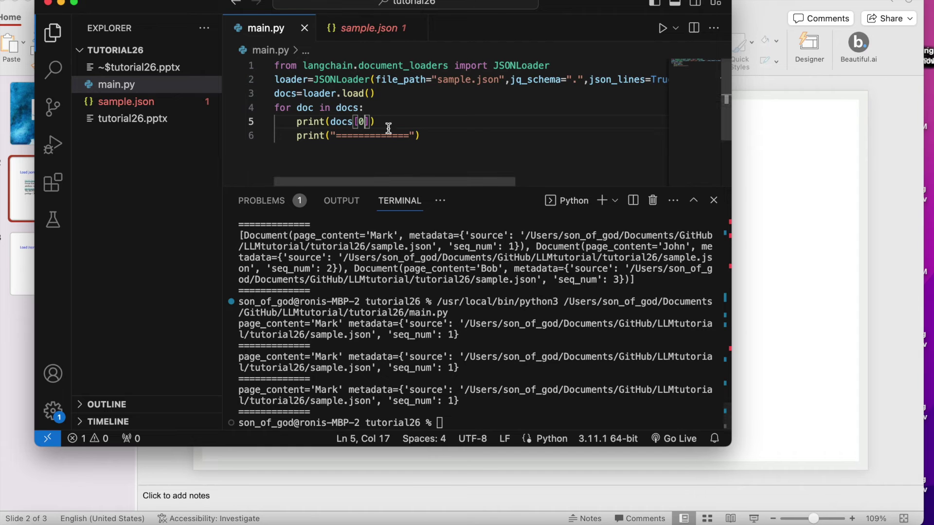
Complete the print call as docs[0].page_content using autocomplete
type(".")
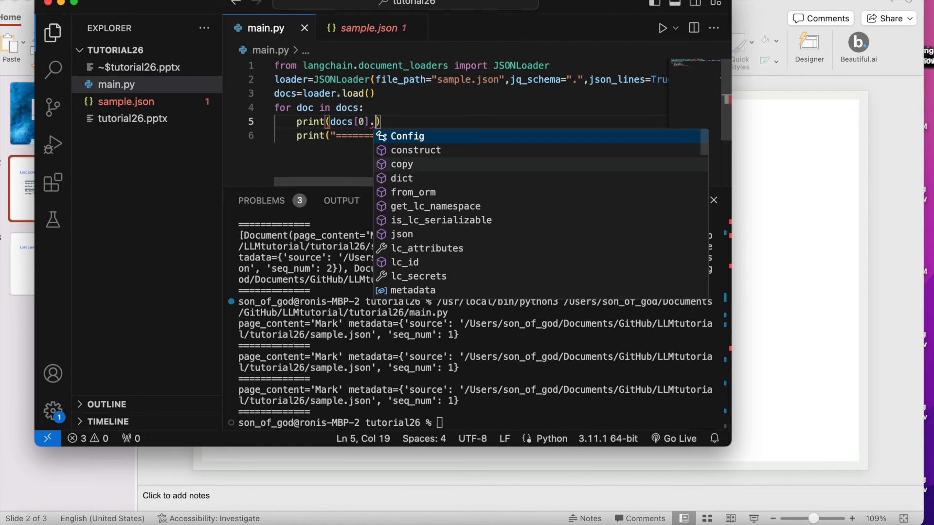
type("p")
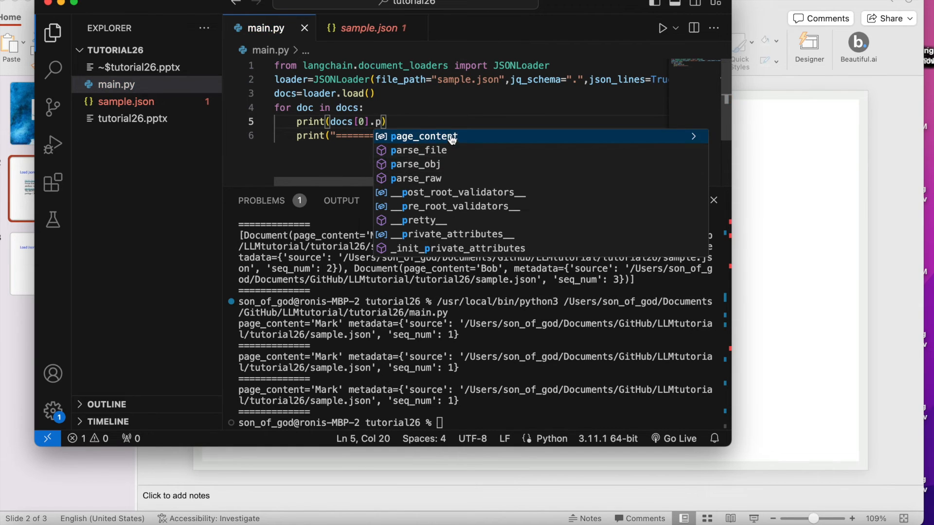
left_click(424, 136)
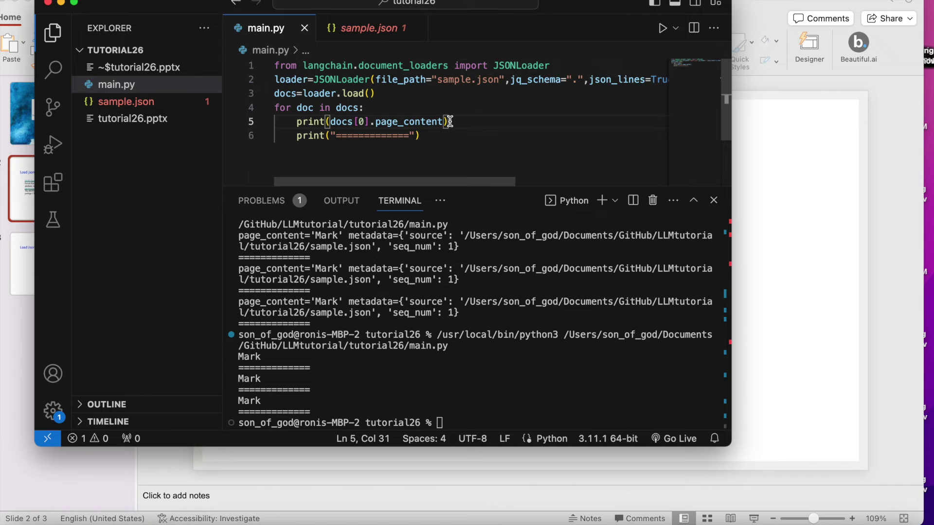
Replace the for loop with print(docs), inspect the output, and select the statement to rewrite
double_click(409, 121)
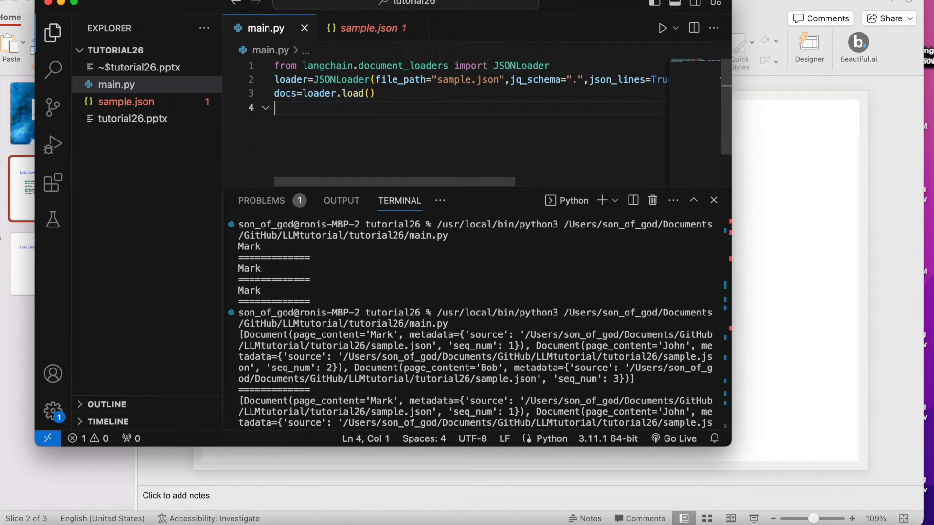
type("print")
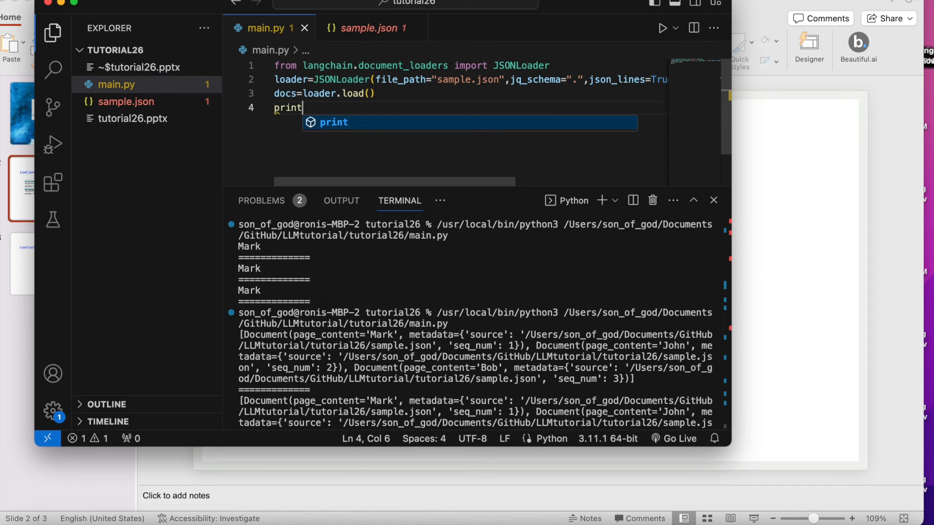
type("(docs")
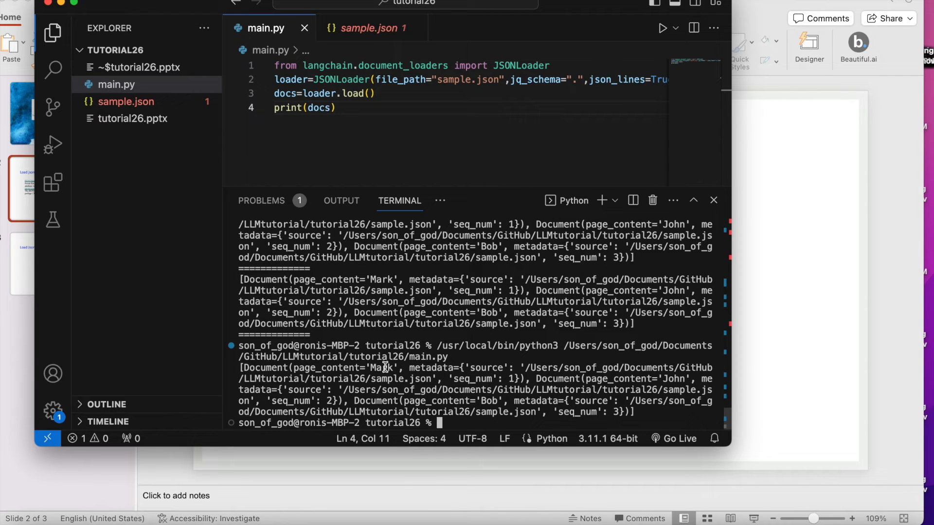
double_click(382, 368)
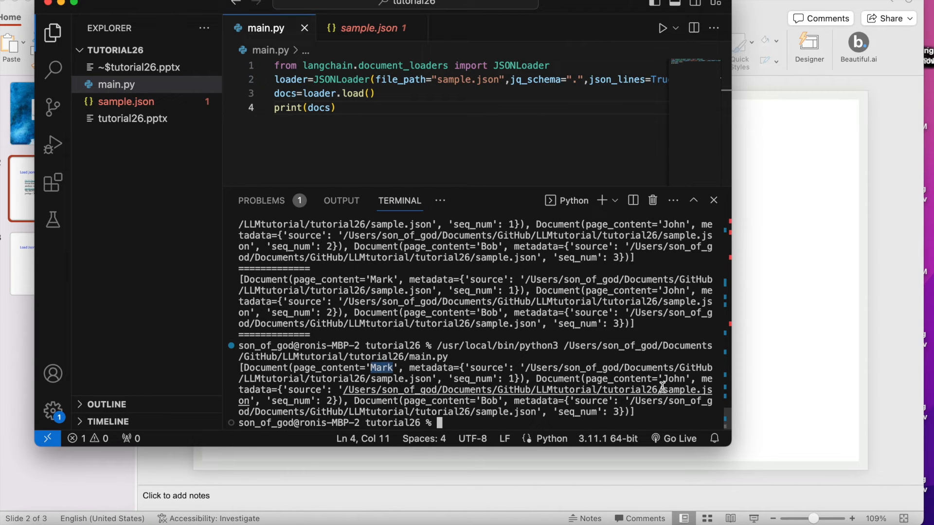
mouse_move(667, 382)
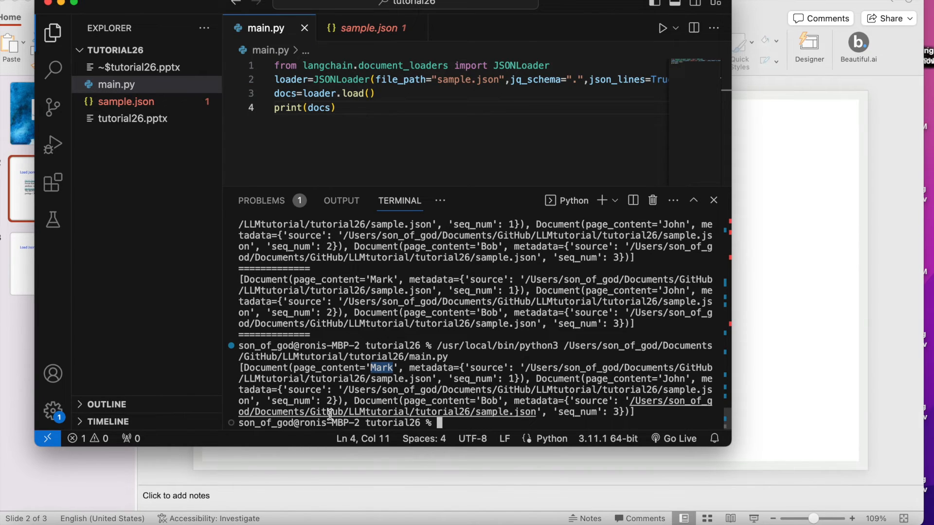
mouse_move(327, 411)
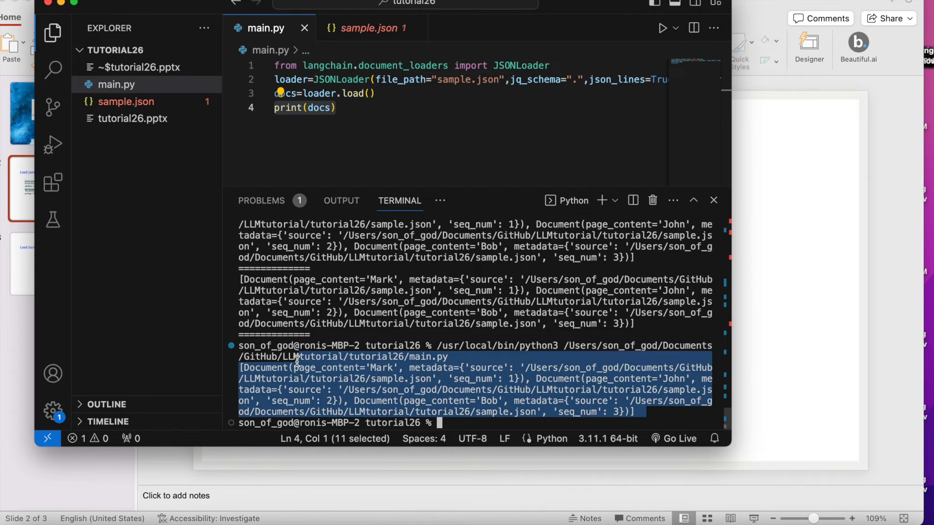
double_click(319, 108)
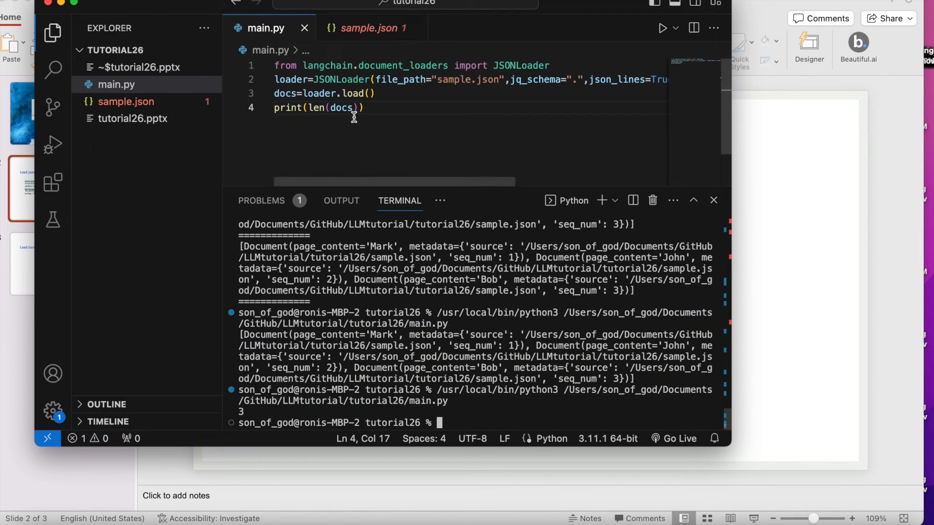
Write a loop 'for doc in docs:' that prints doc
type("f")
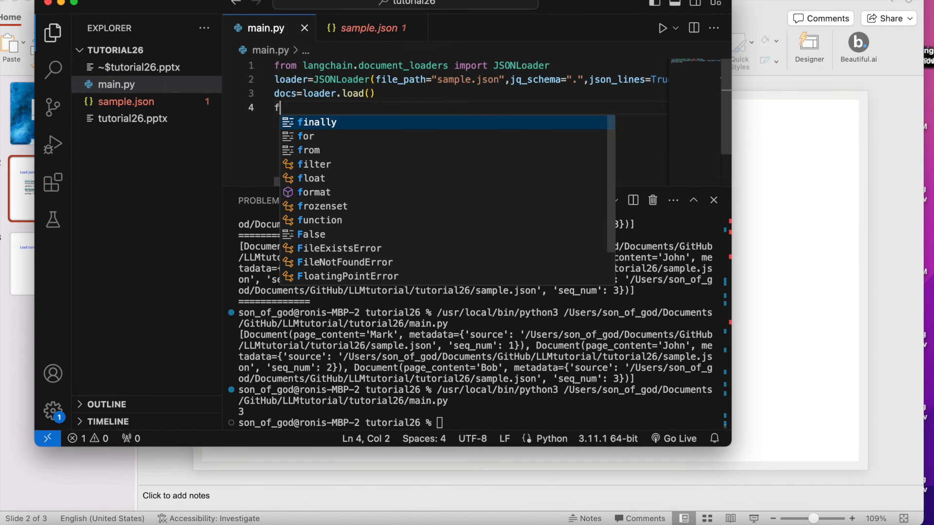
type("or do")
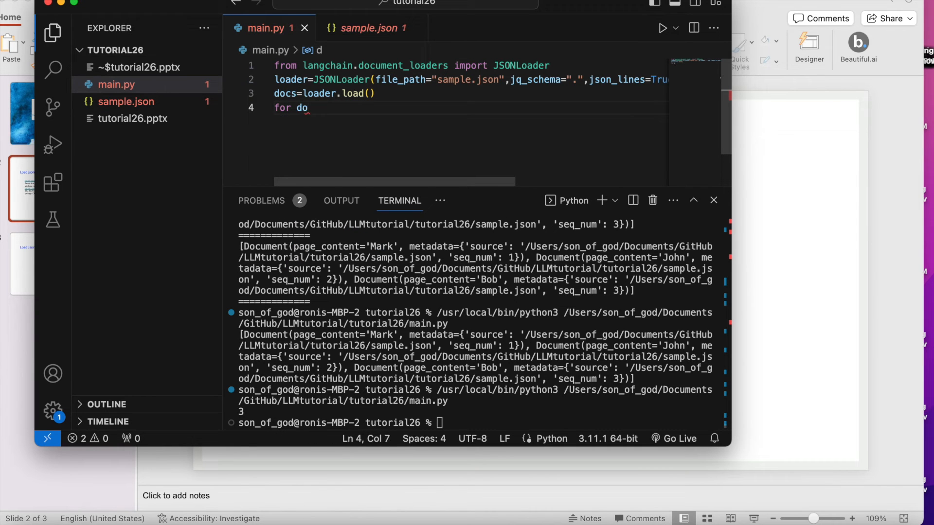
type("c")
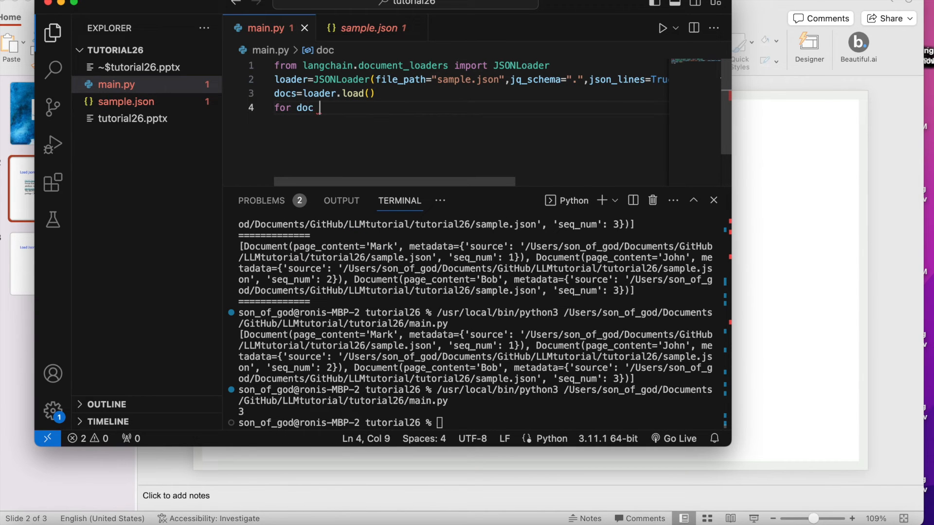
type("in docs:")
type("print(")
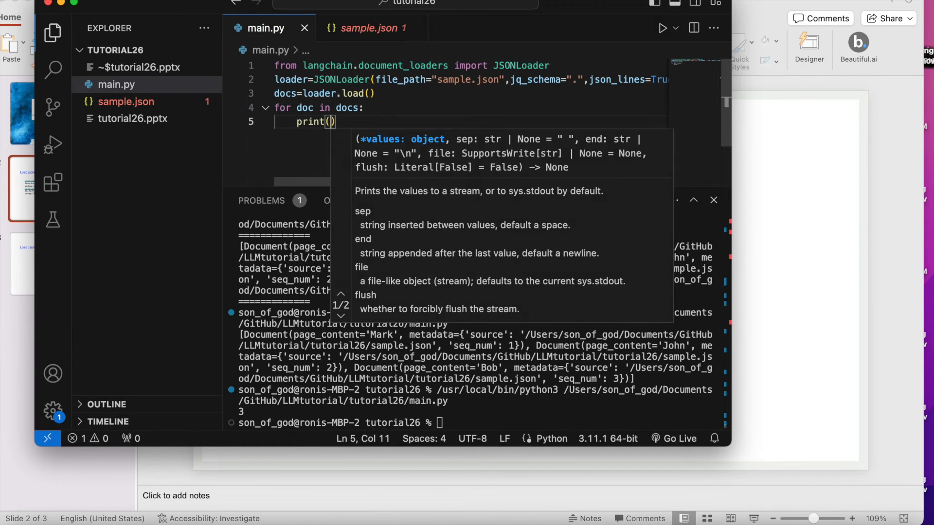
type("doc")
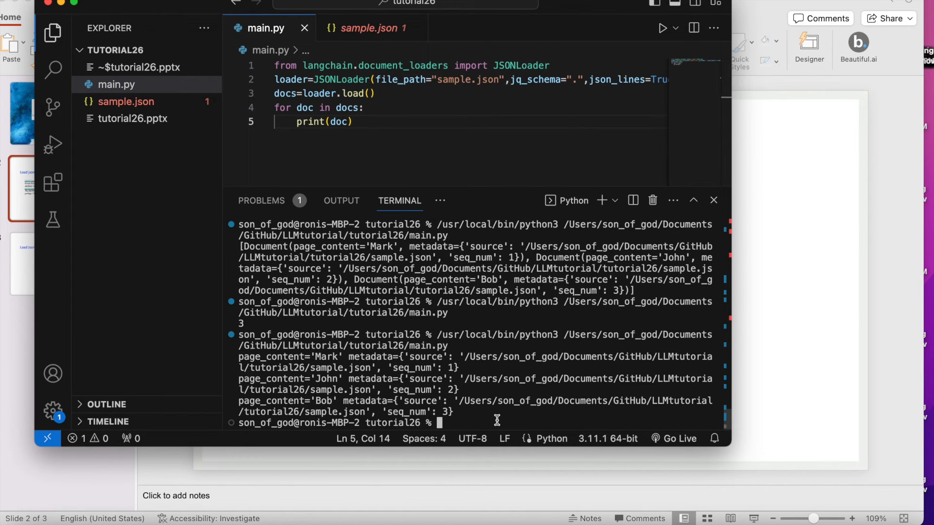
Change the printed argument to doc.page_content
double_click(325, 356)
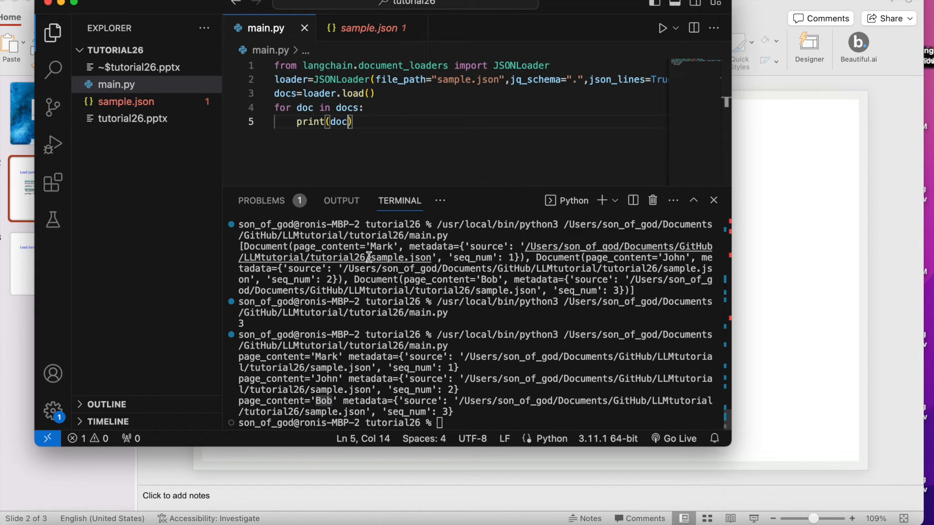
type(".page_content")
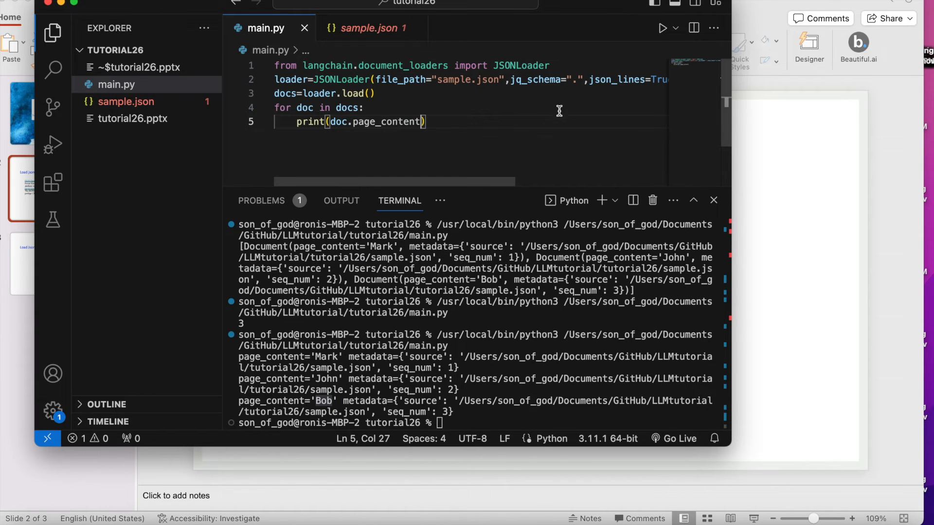
scroll("down", 3)
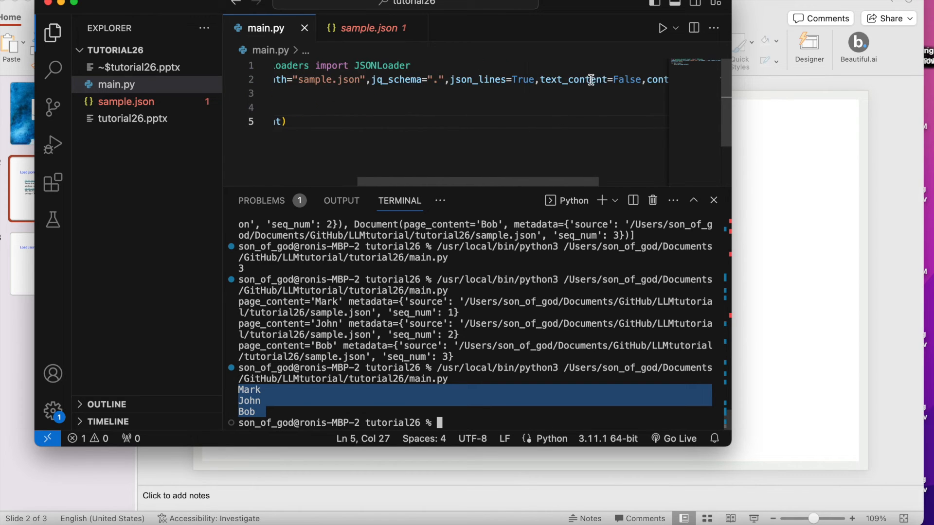
Scroll the view right to see the rest of the printed output
scroll("right", 3)
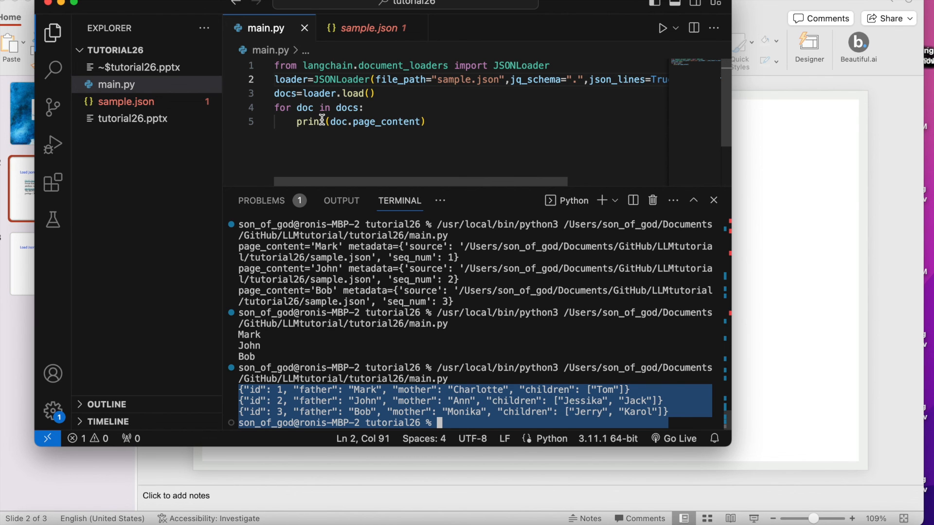
mouse_move(335, 108)
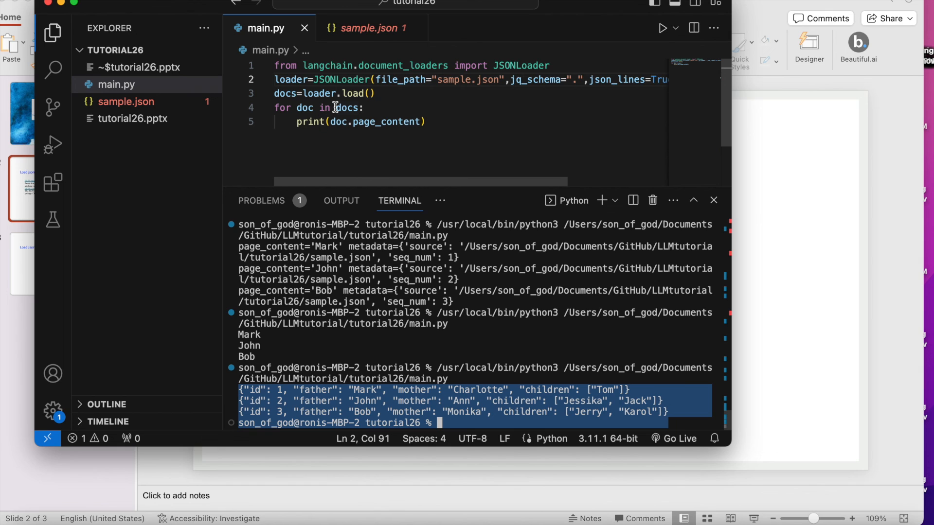
mouse_move(323, 93)
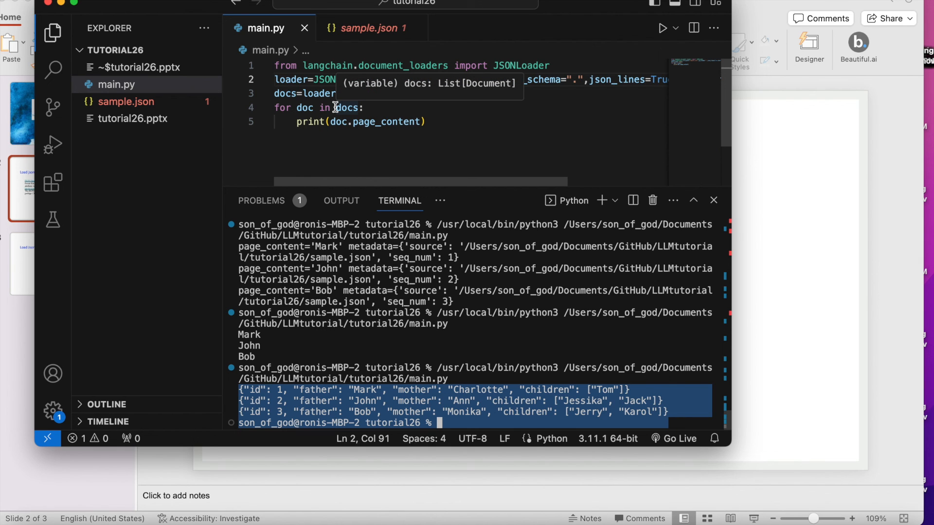